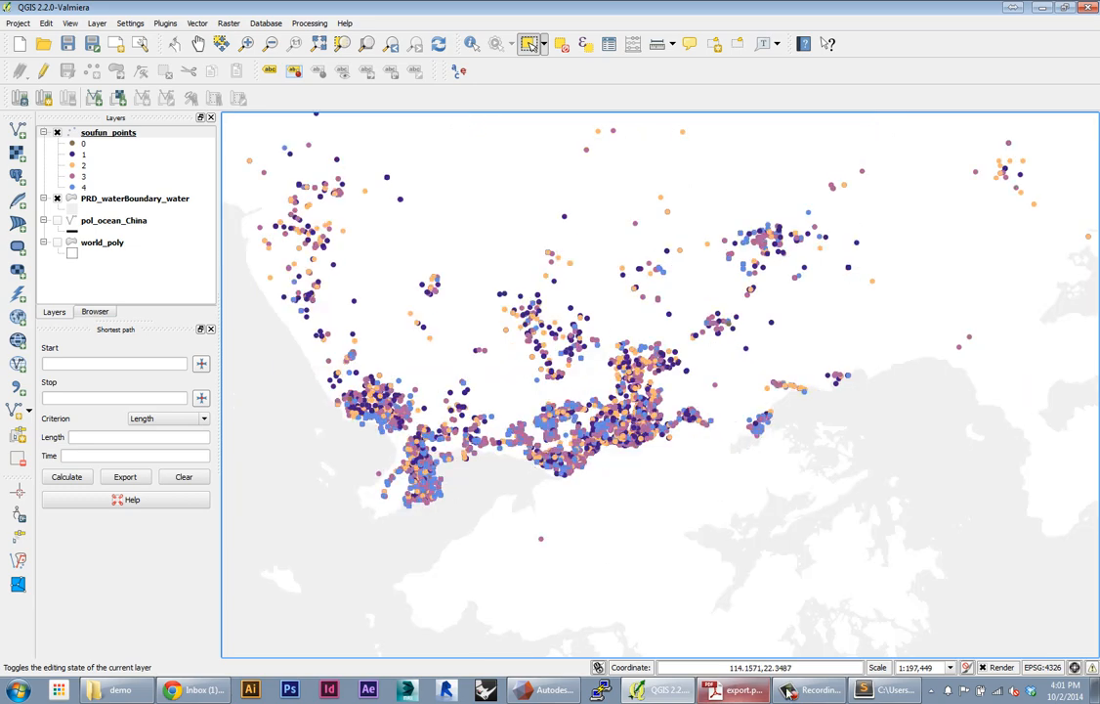
- View export.pdf of the coloured points map in Adobe Acrobat Pro
click(727, 688)
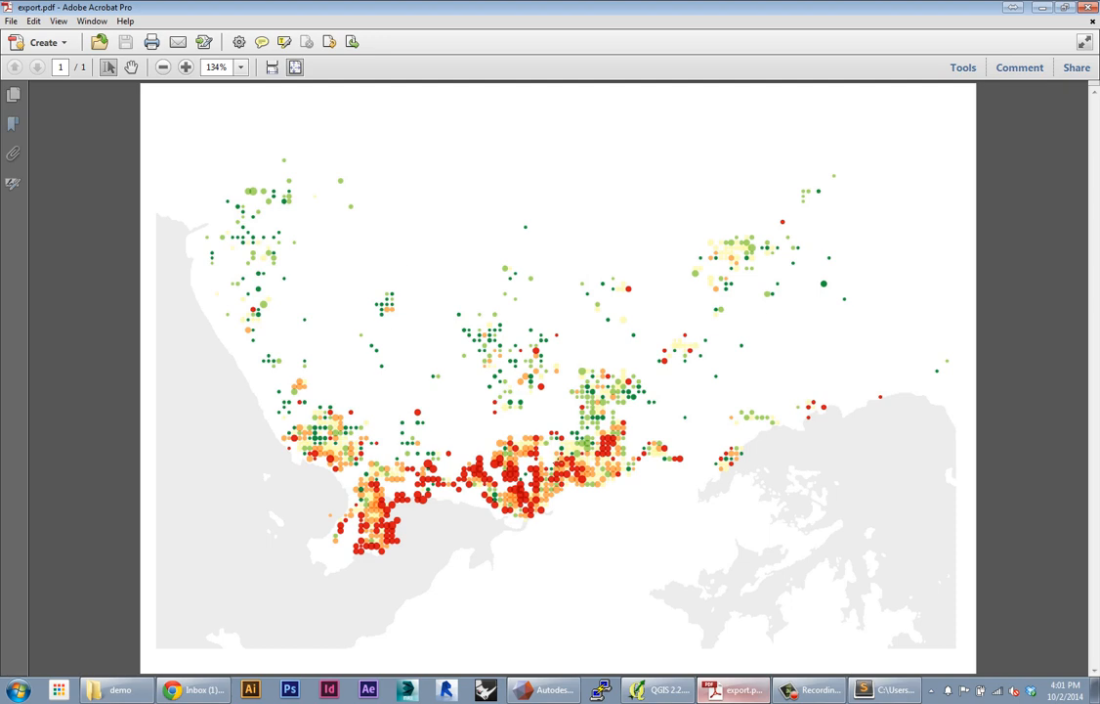
mouse_move(1055, 35)
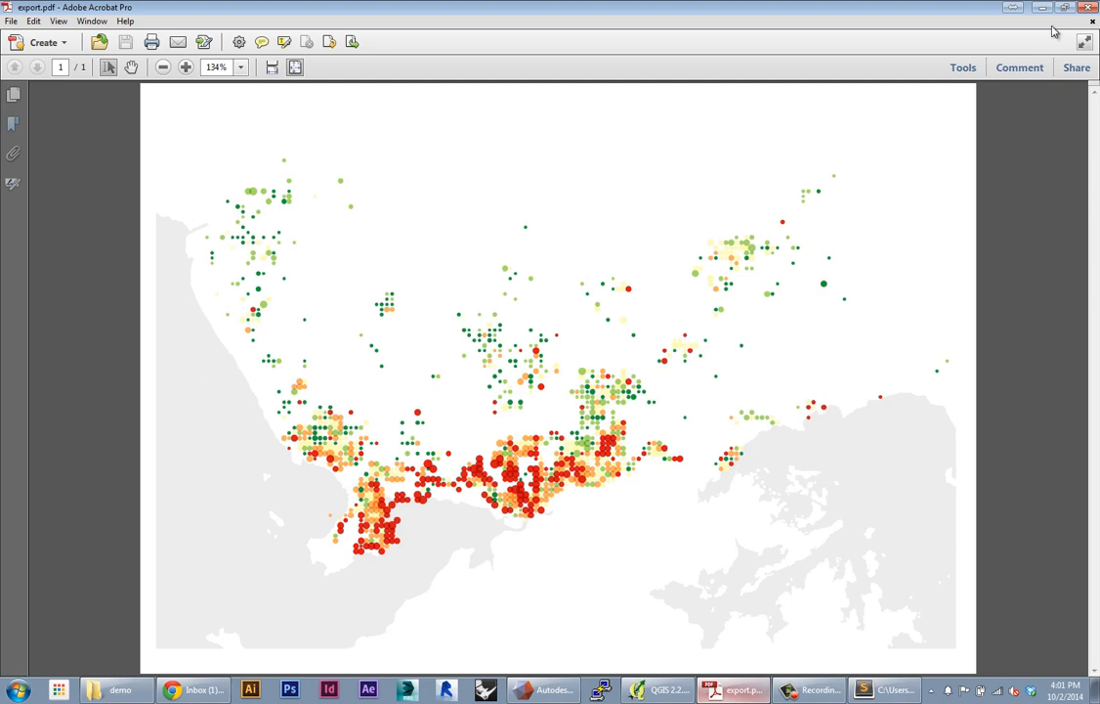
- Switch back to QGIS and frame the Shenzhen coastal area of the soufun points
click(672, 688)
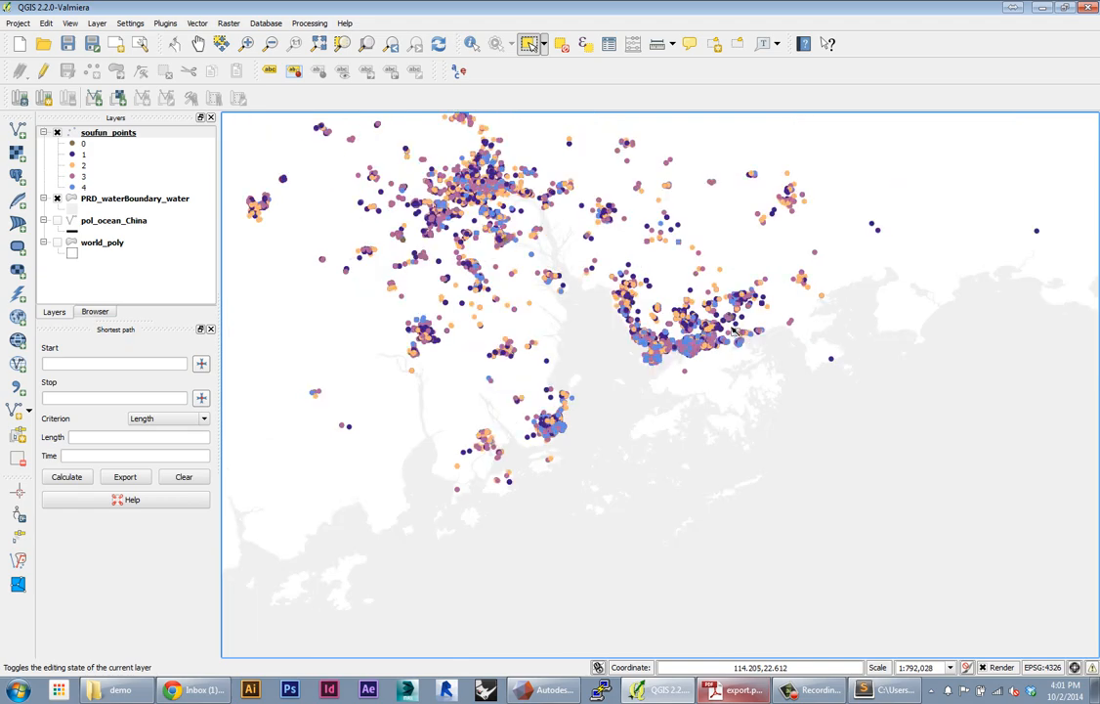
mouse_move(670, 301)
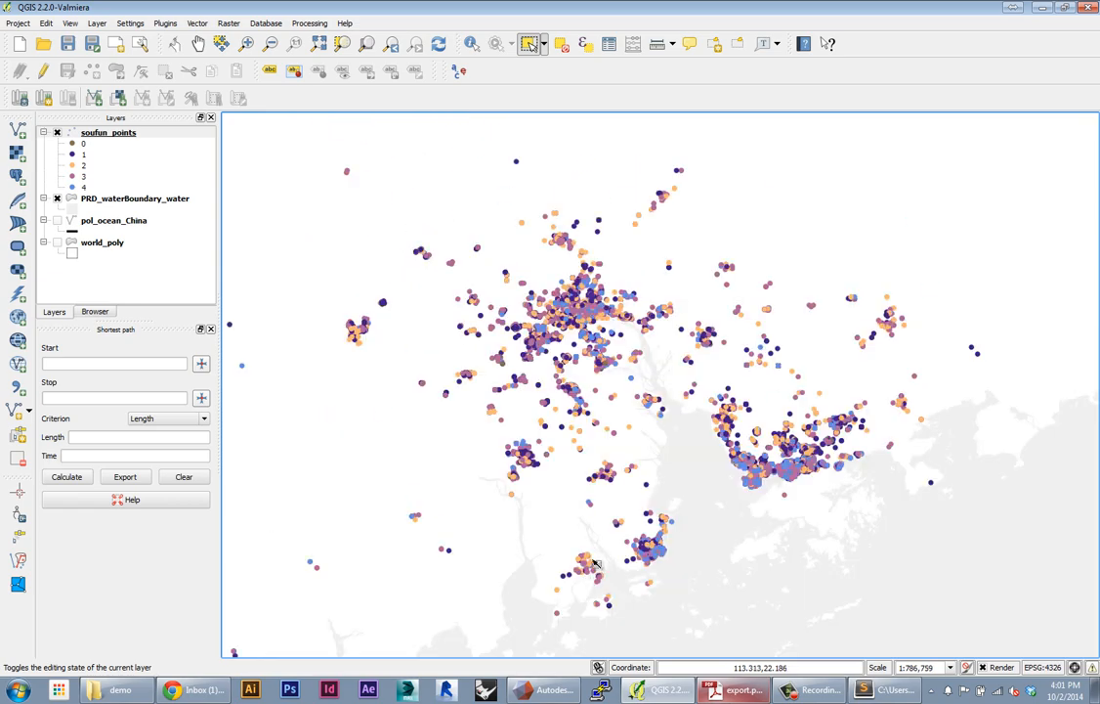
mouse_move(598, 520)
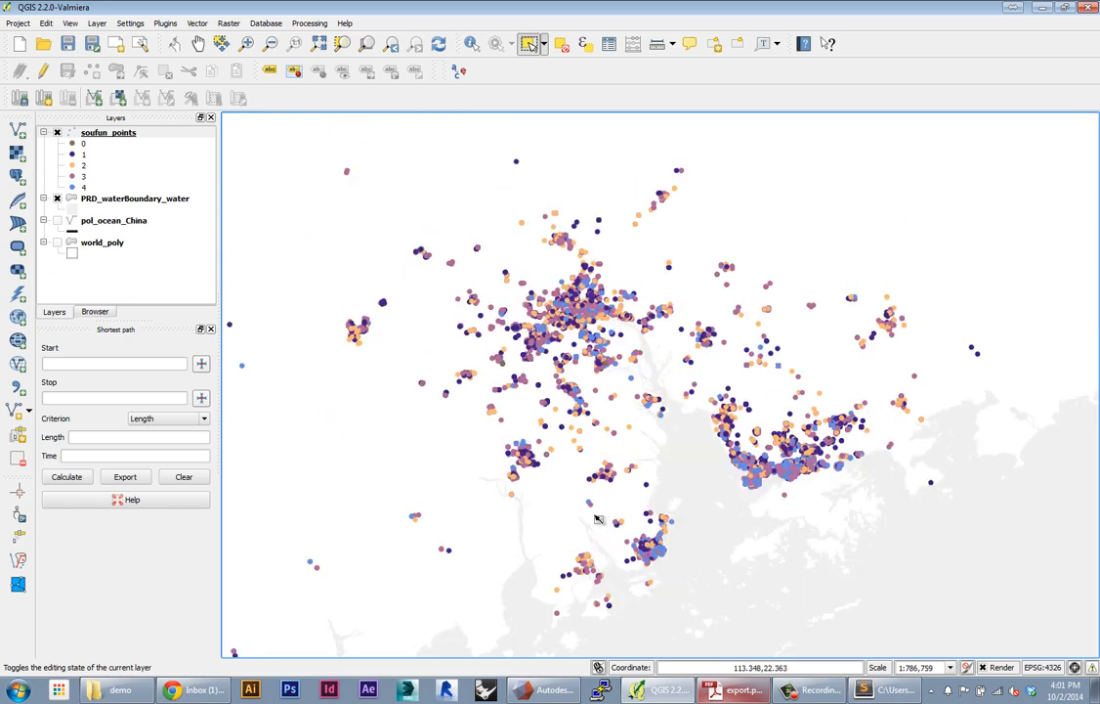
mouse_move(856, 445)
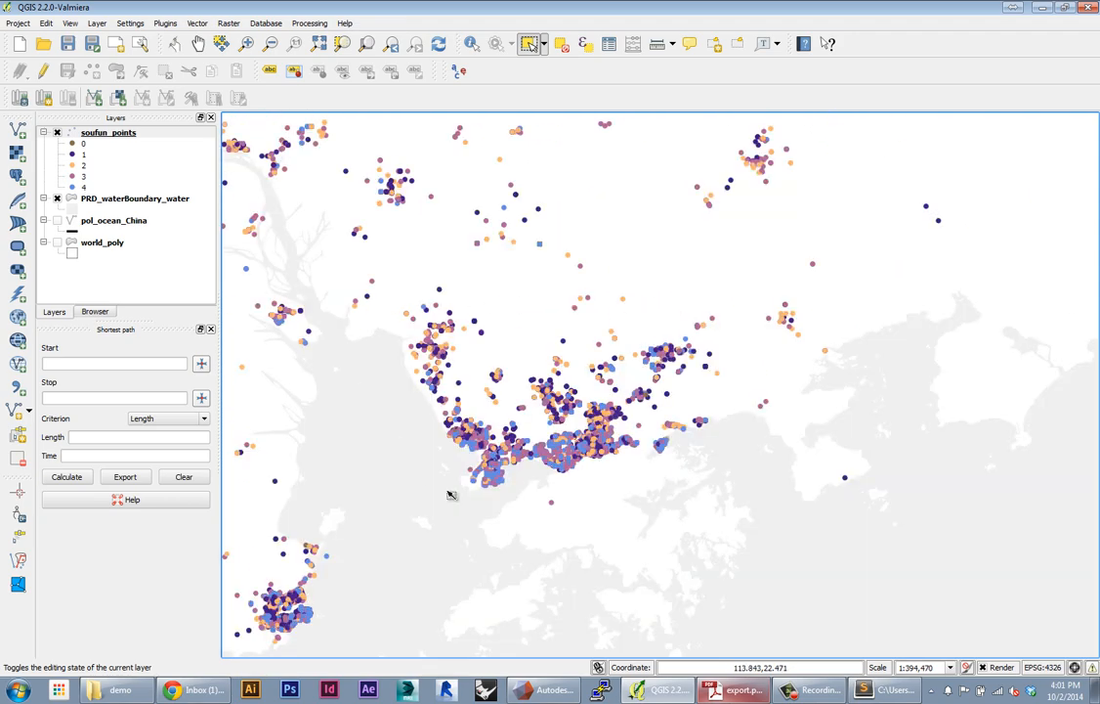
mouse_move(506, 254)
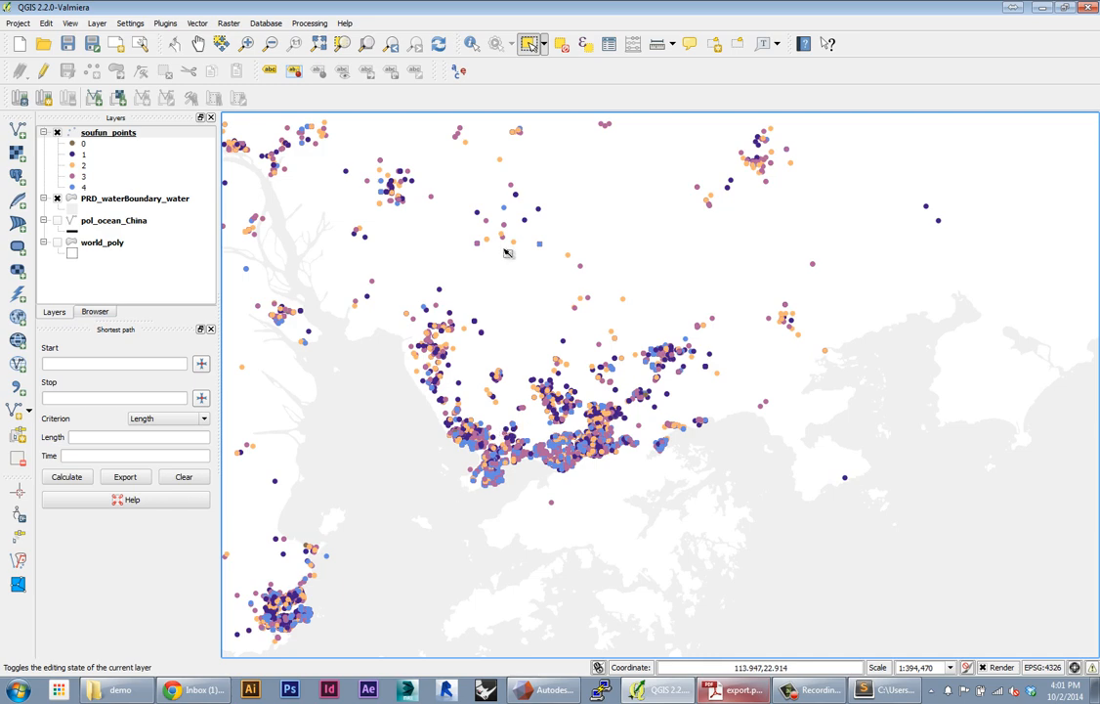
mouse_move(430, 225)
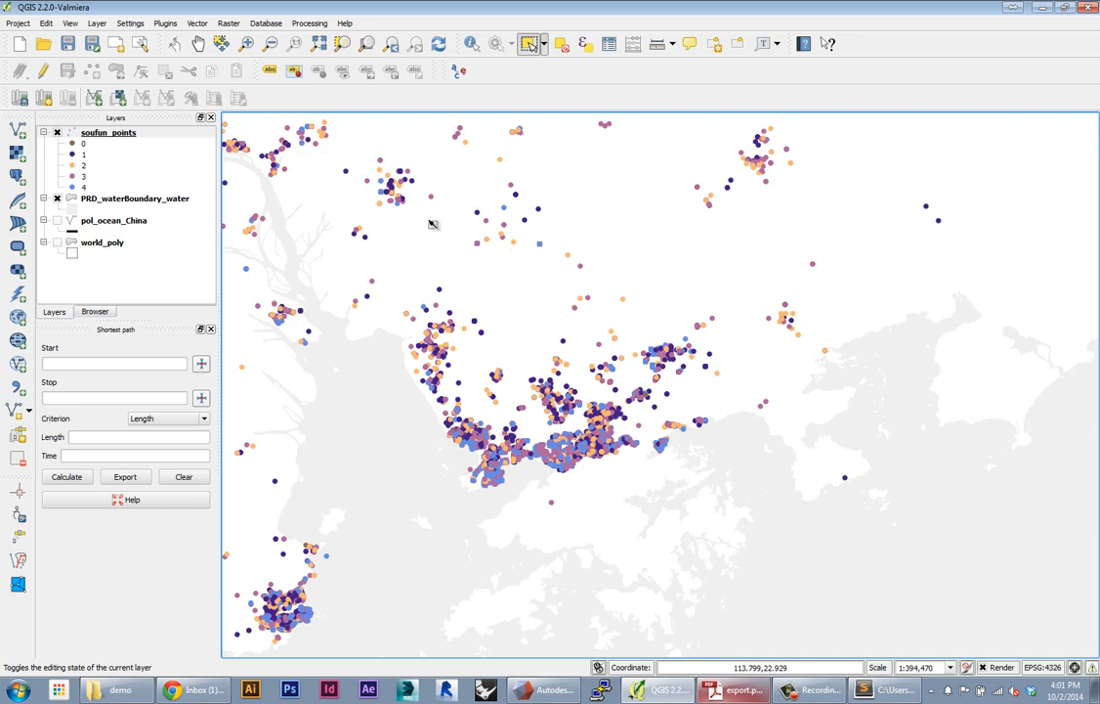
mouse_move(107, 209)
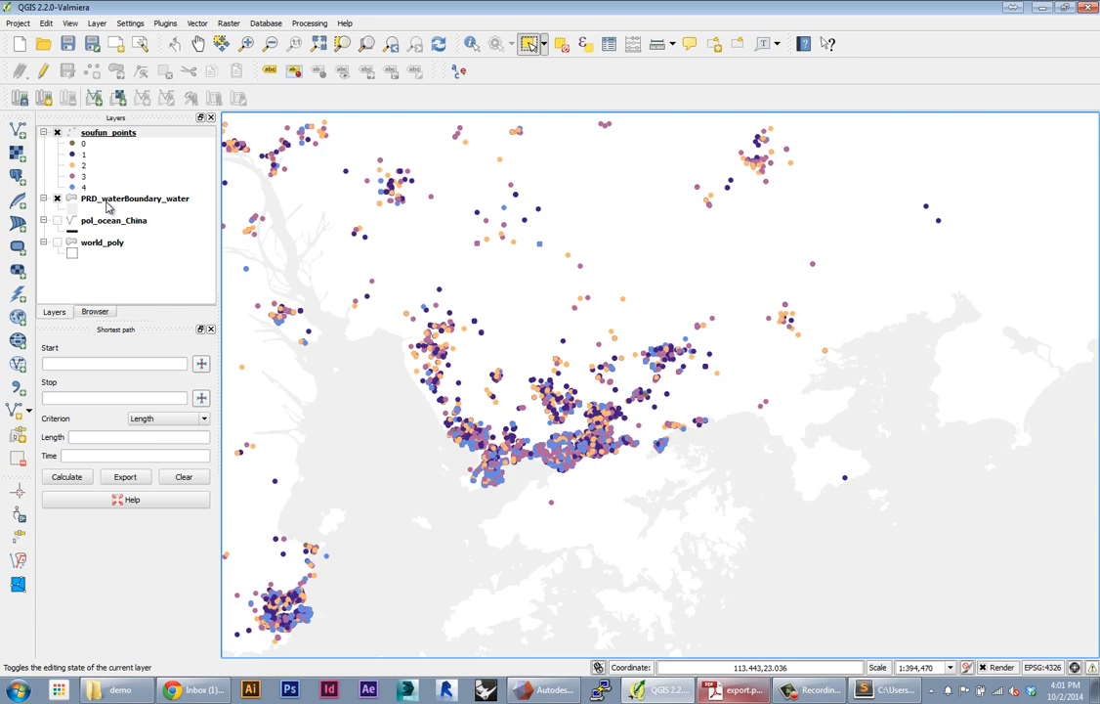
click(97, 133)
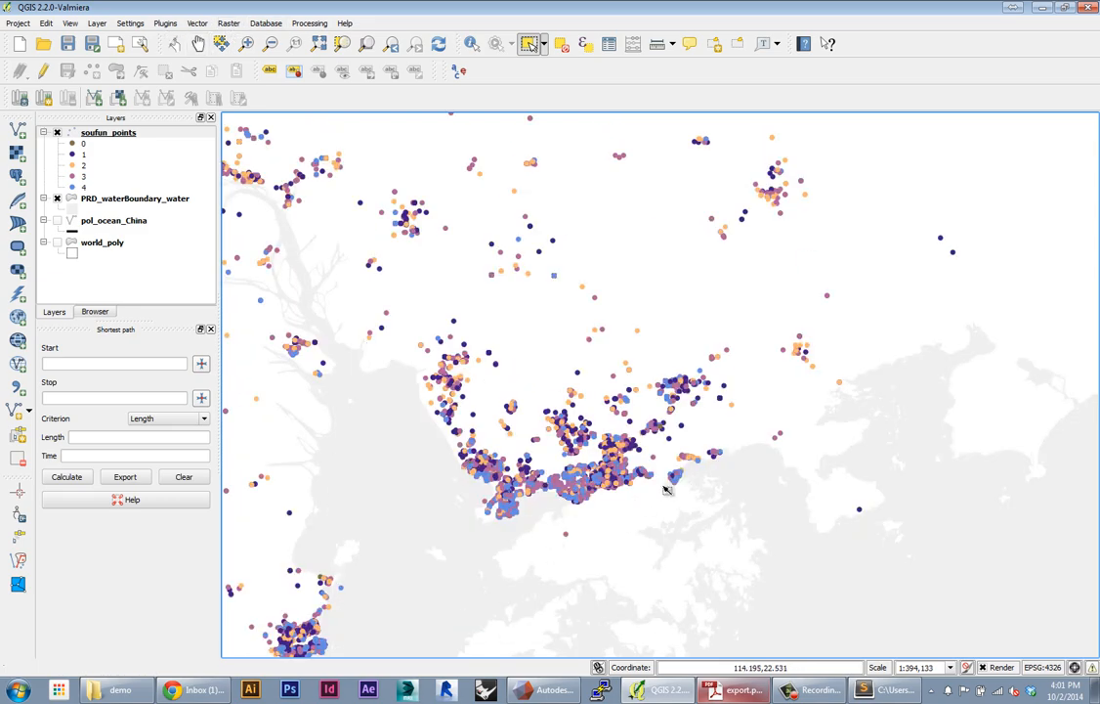
mouse_move(754, 465)
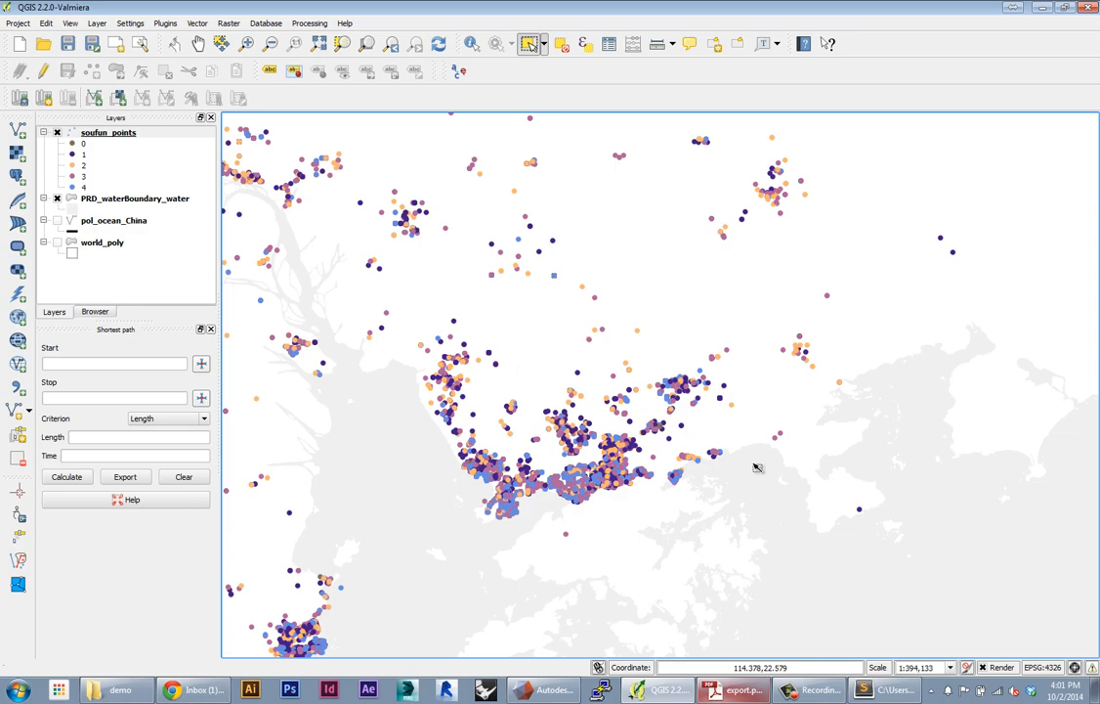
- Drag sboundary_poly.shp from the demo folder onto the map as a red polygon layer
click(104, 685)
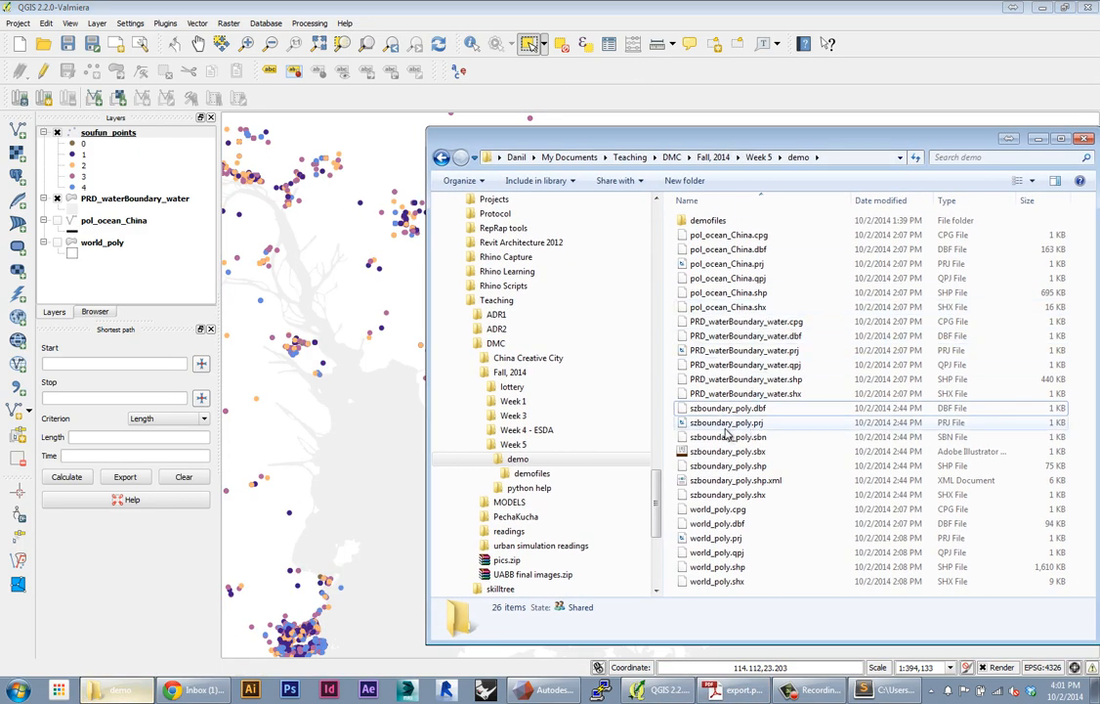
click(727, 466)
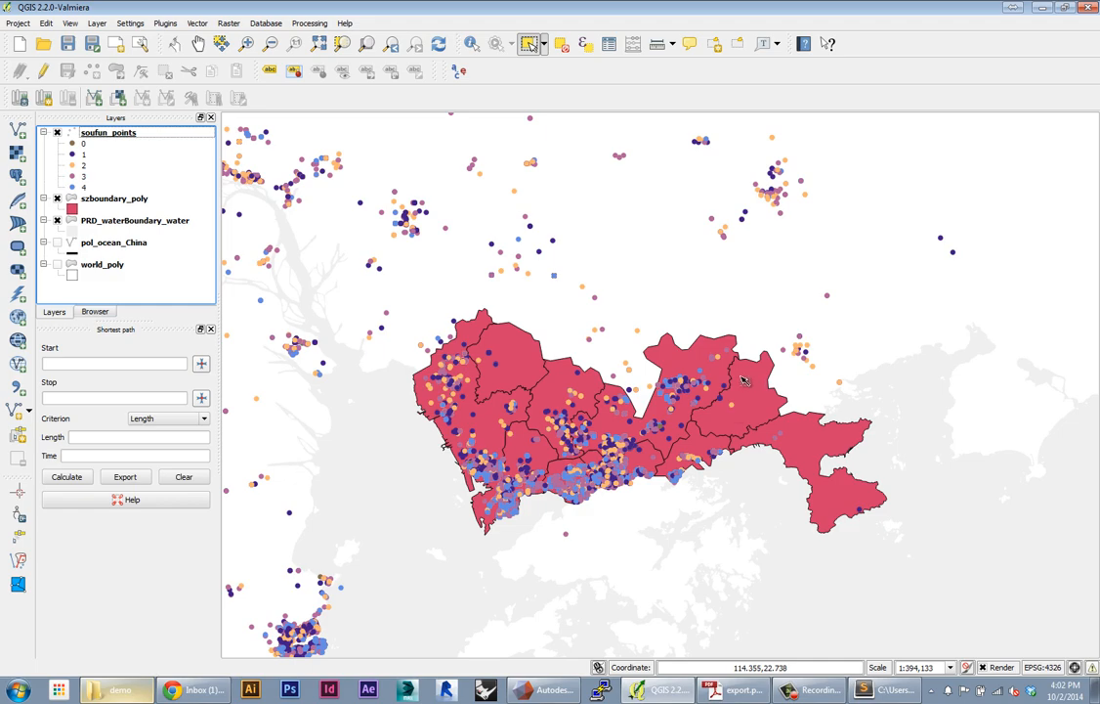
mouse_move(527, 375)
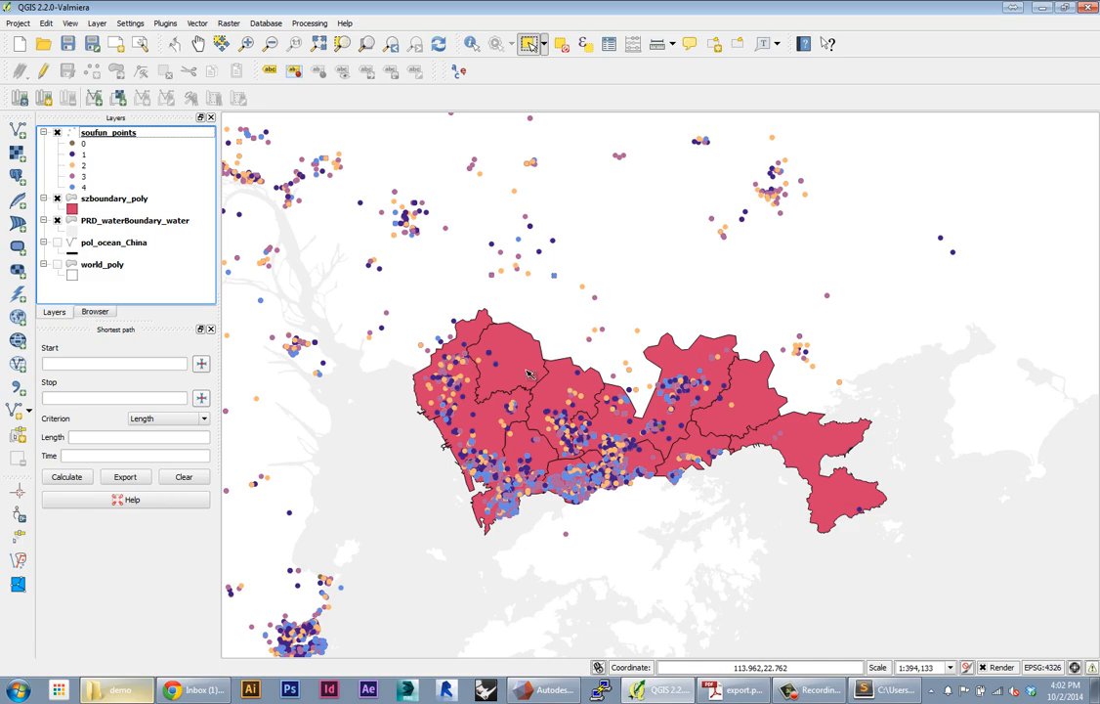
mouse_move(524, 367)
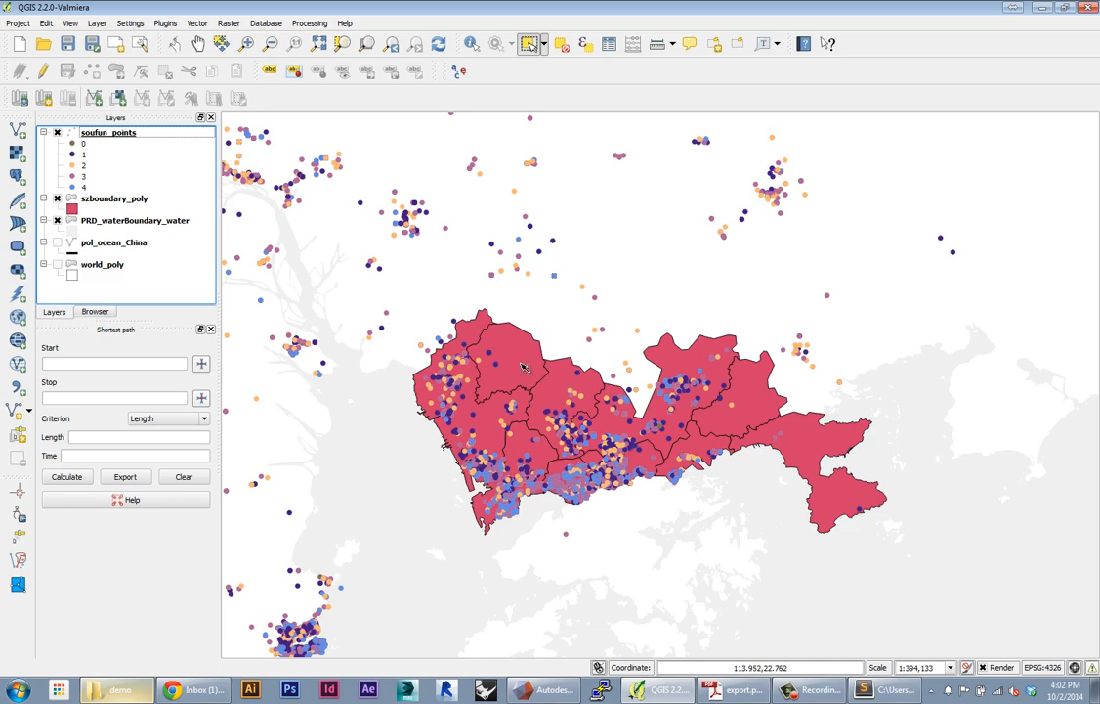
mouse_move(483, 340)
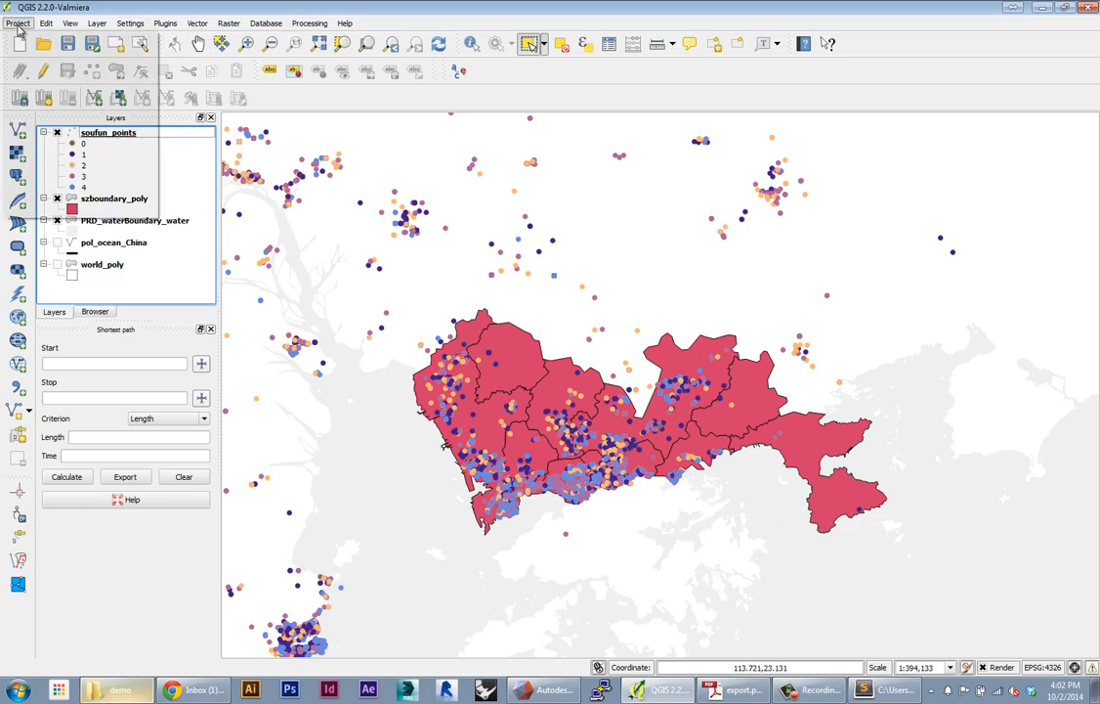
click(164, 24)
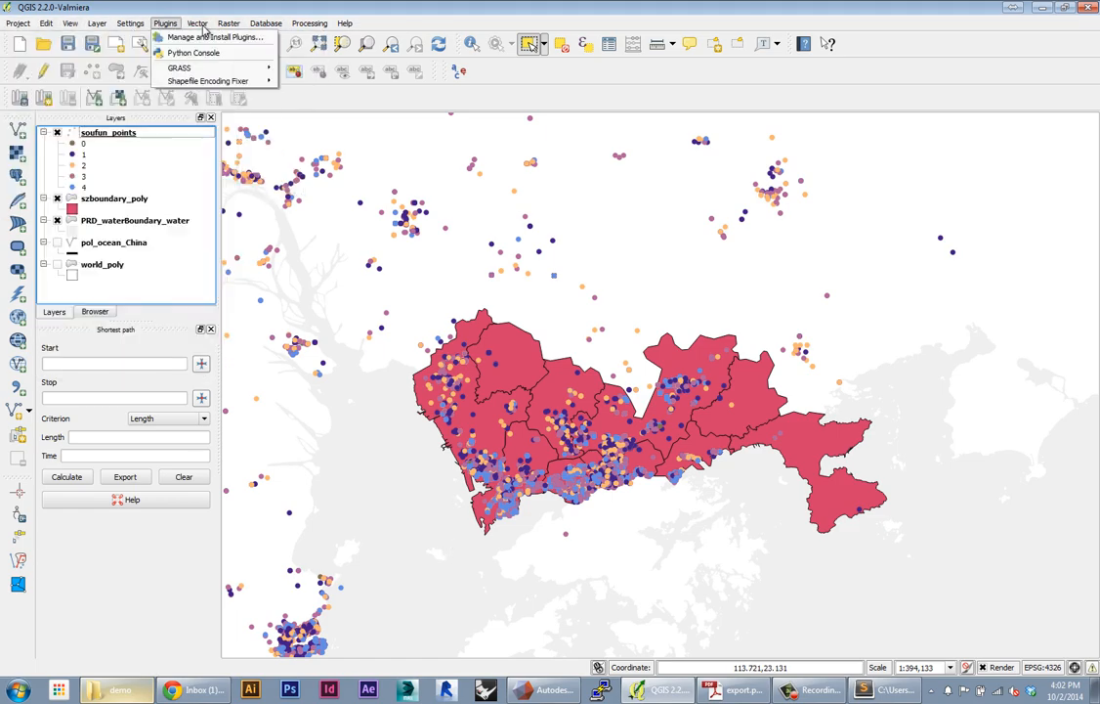
click(231, 24)
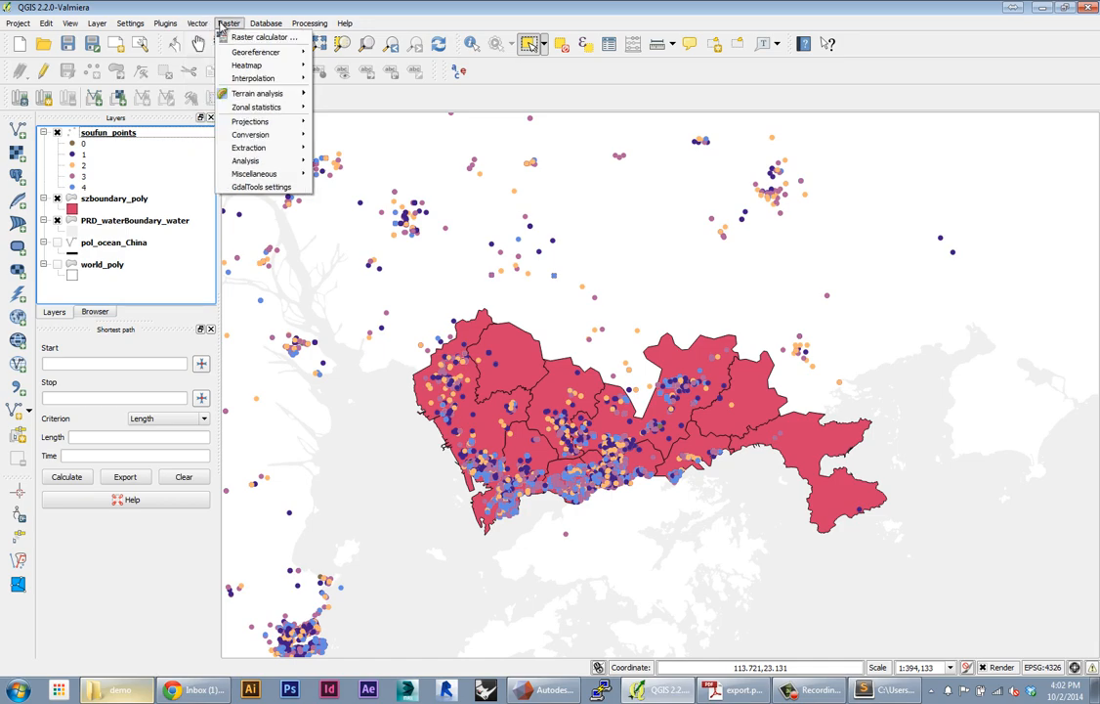
click(200, 24)
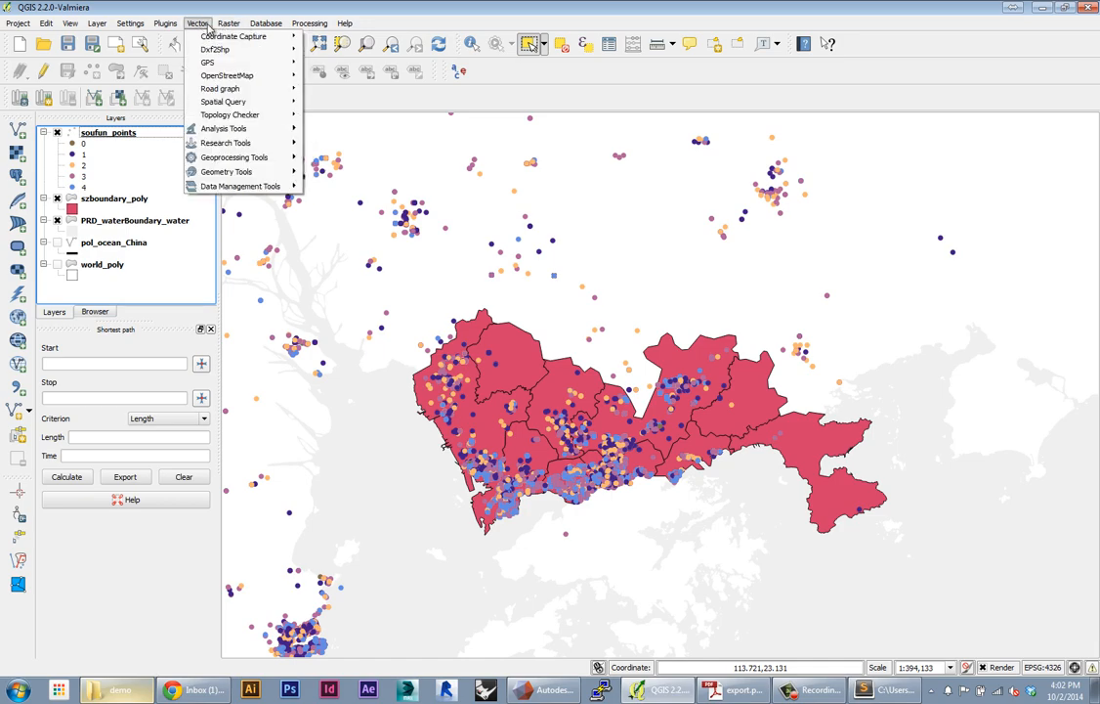
click(229, 23)
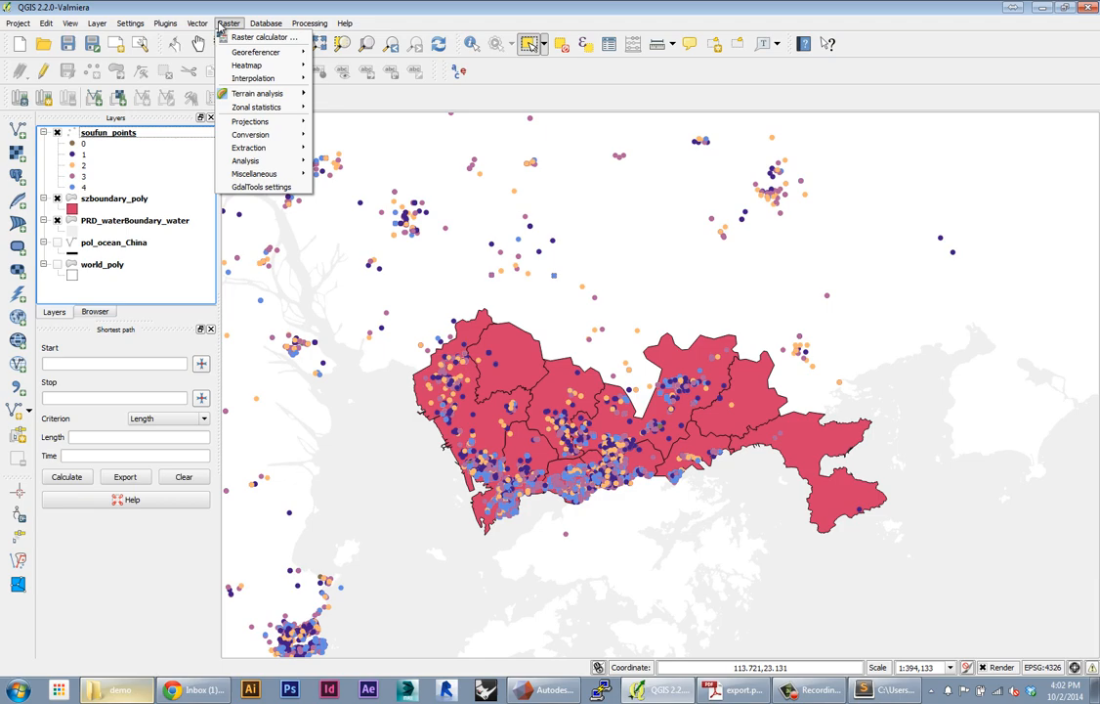
click(200, 21)
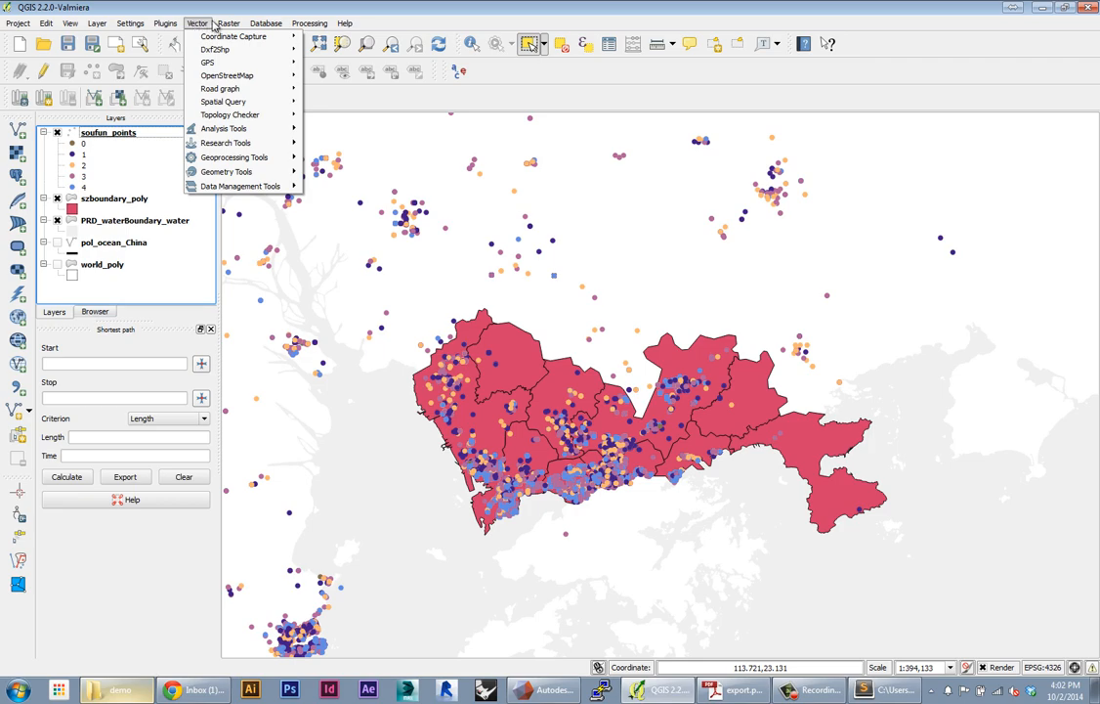
click(239, 23)
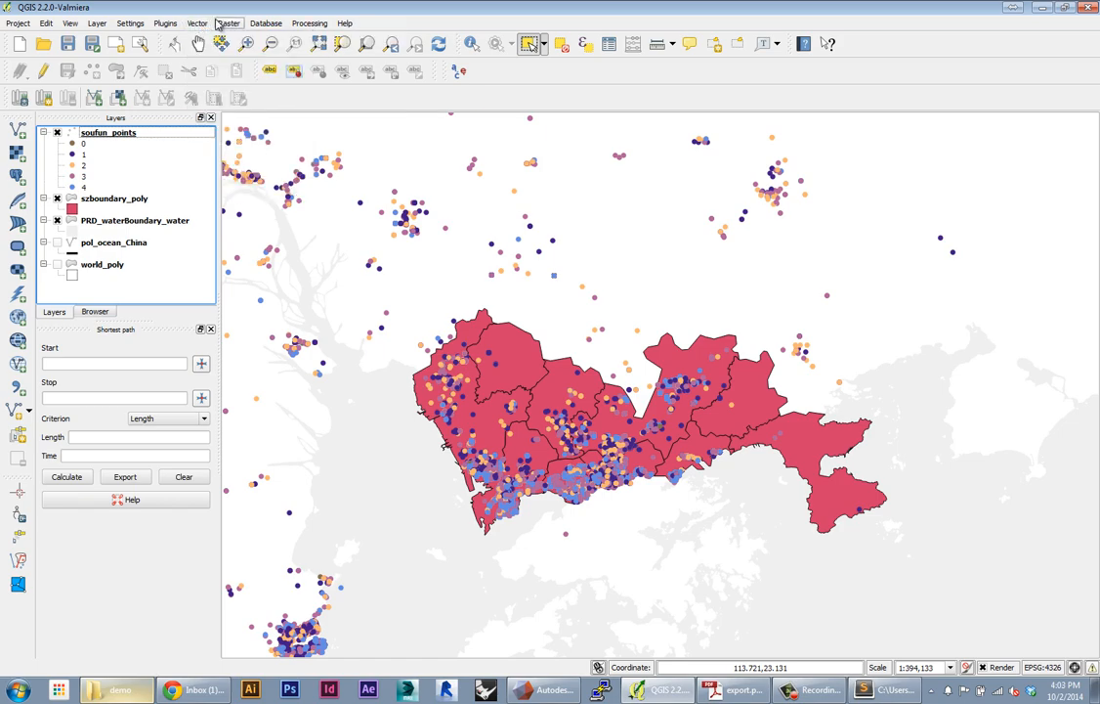
click(199, 24)
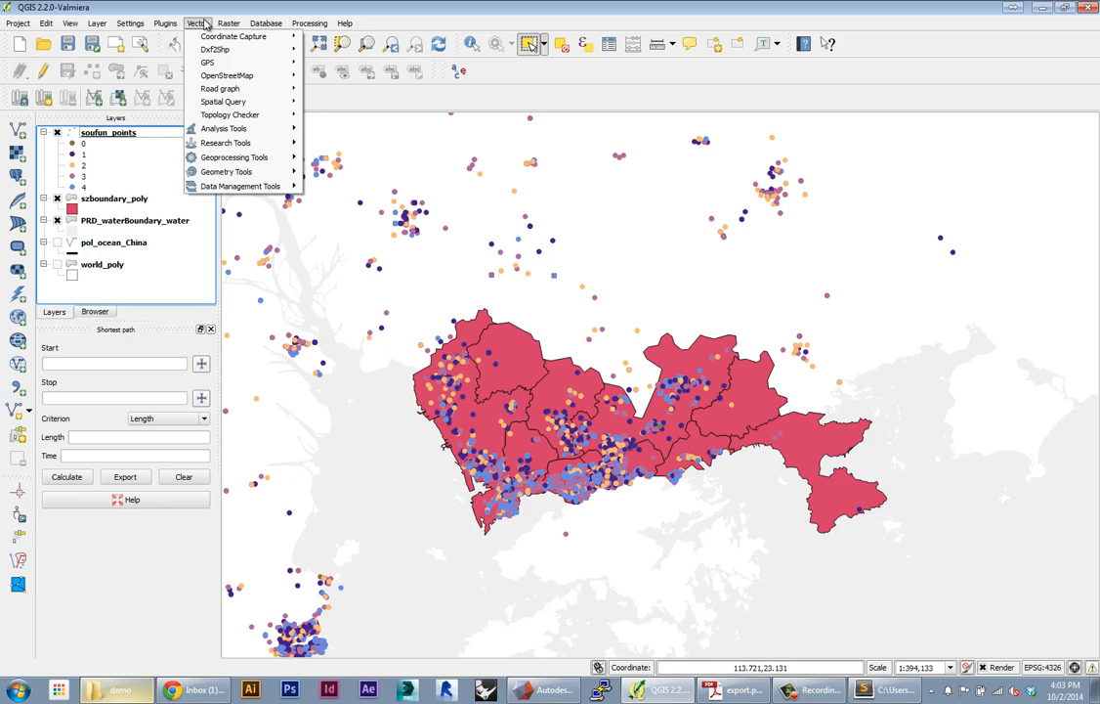
mouse_move(233, 108)
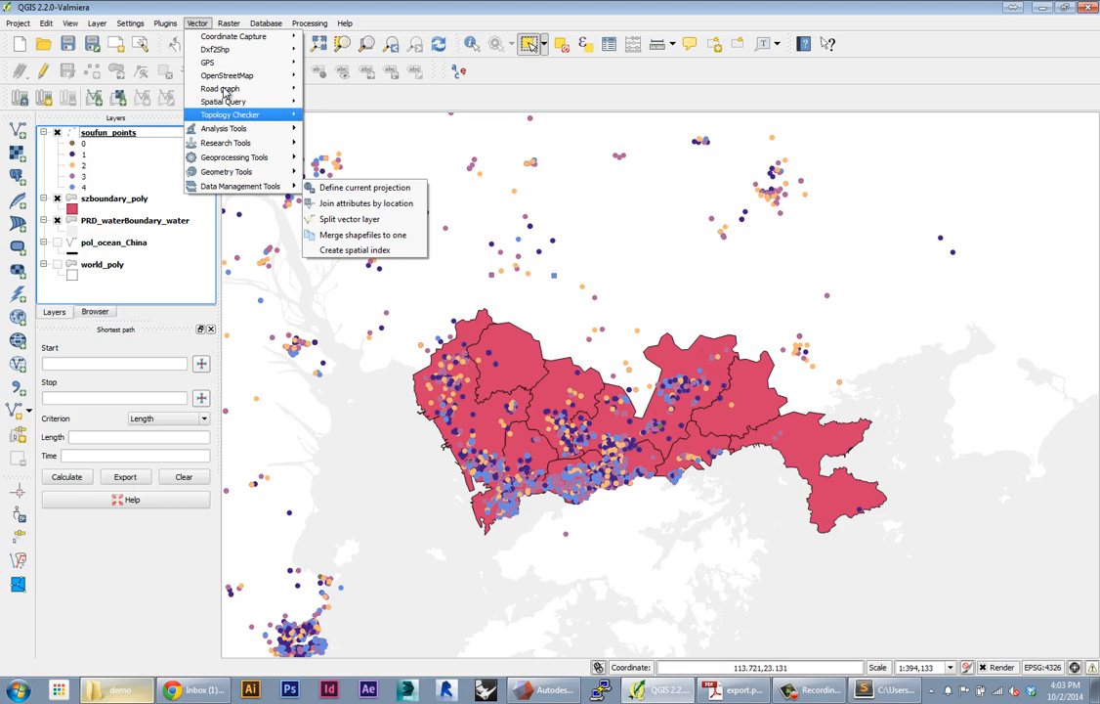
mouse_move(225, 172)
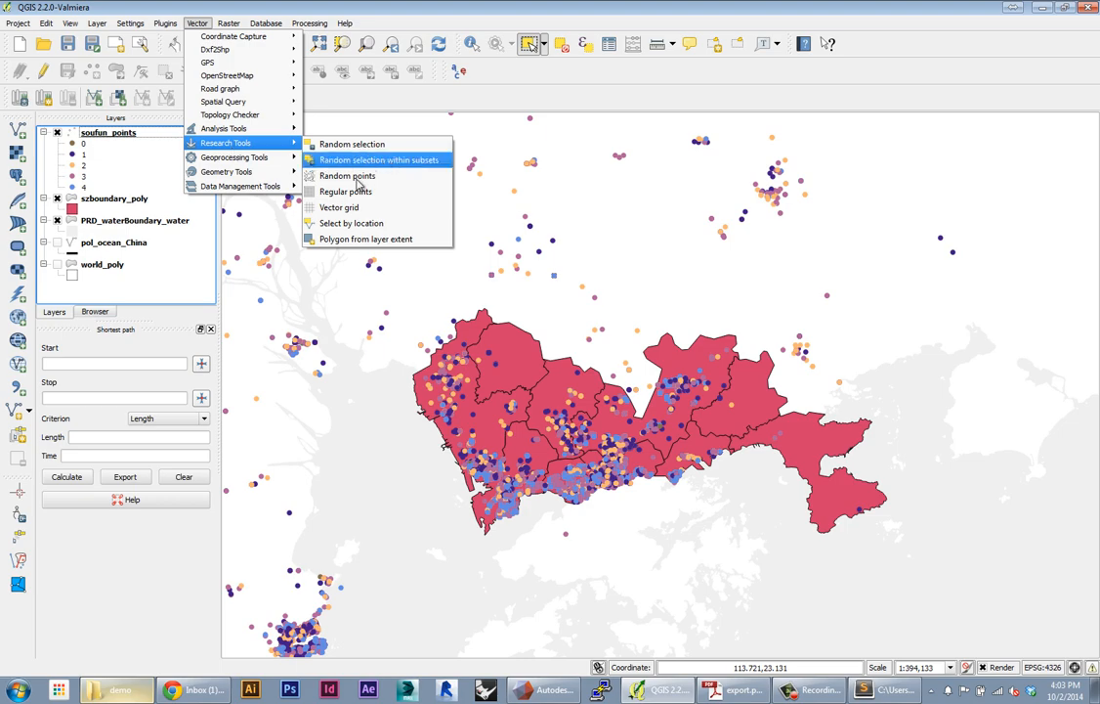
mouse_move(235, 157)
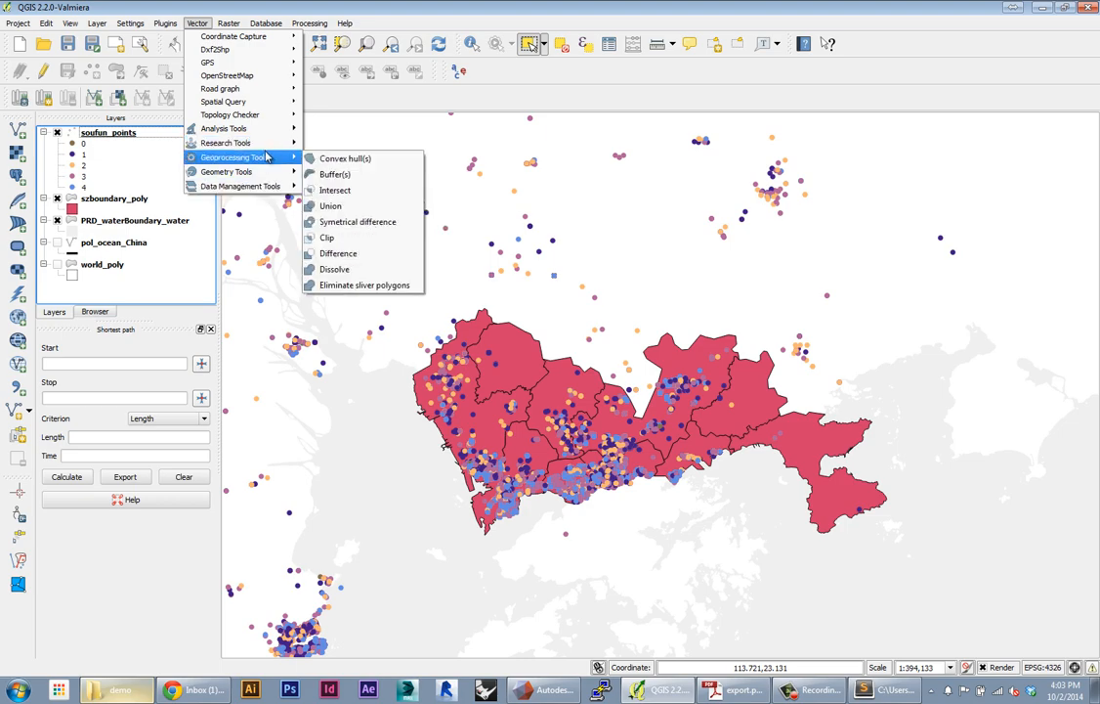
mouse_move(225, 90)
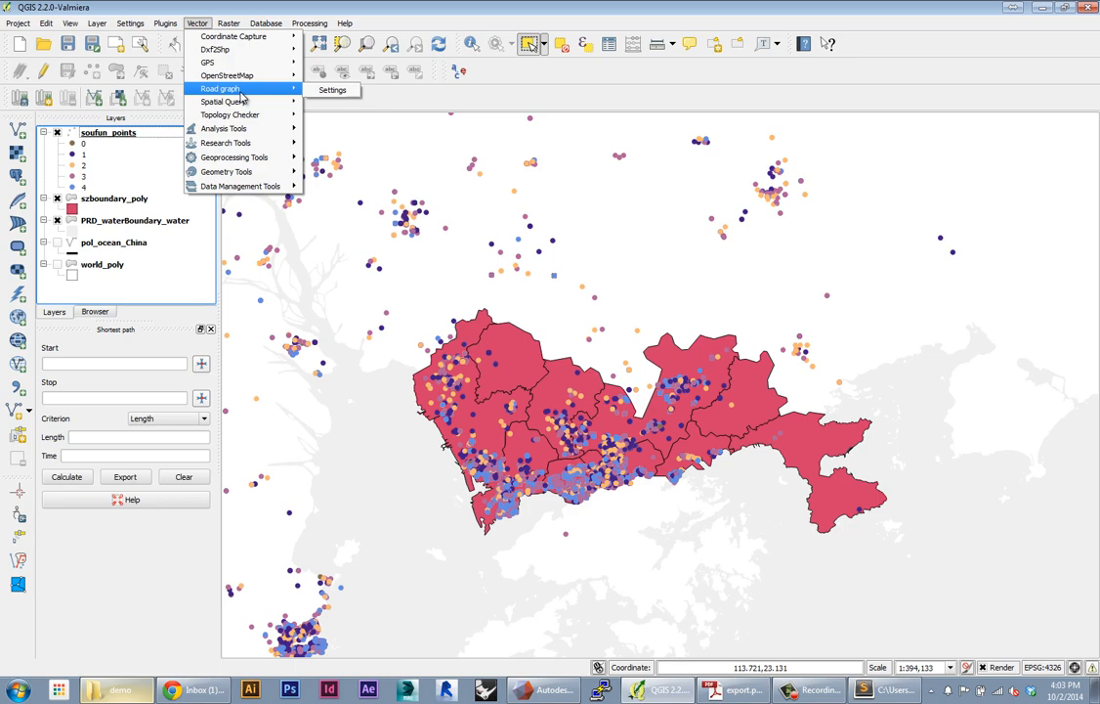
mouse_move(230, 76)
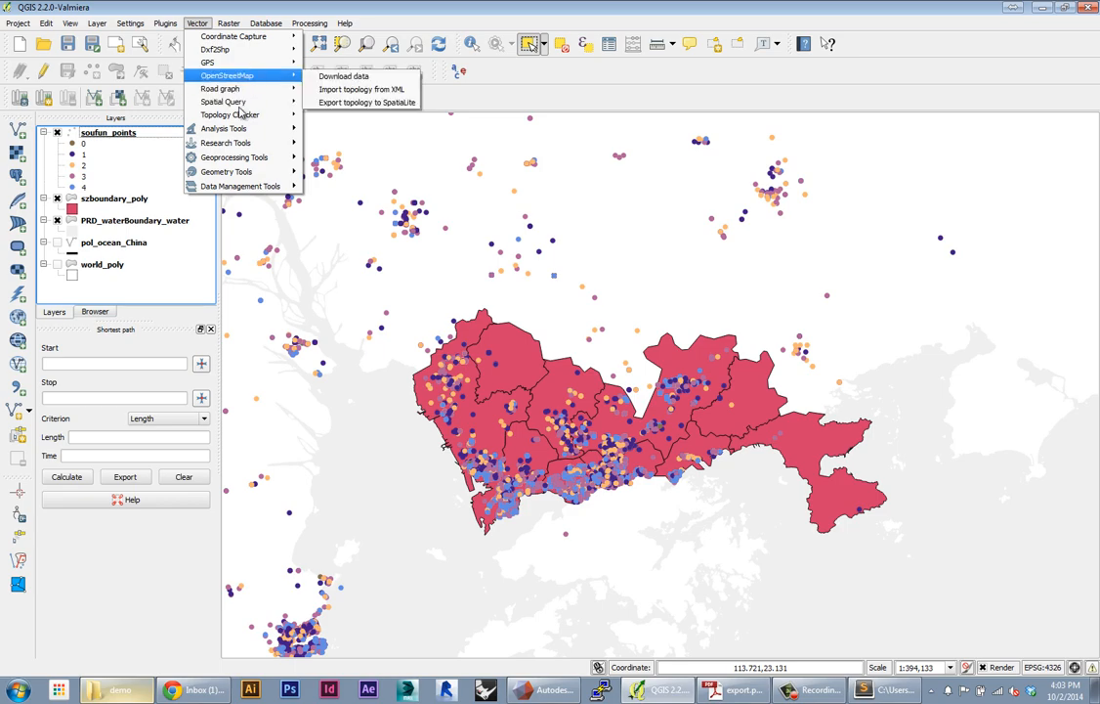
mouse_move(233, 102)
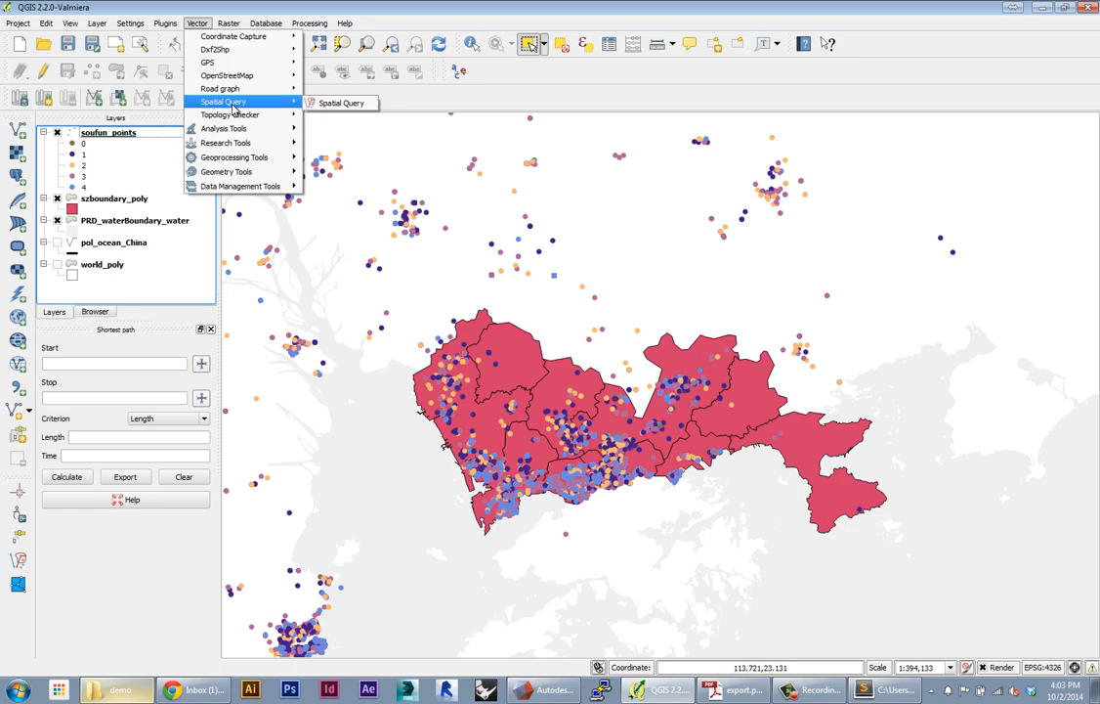
click(340, 102)
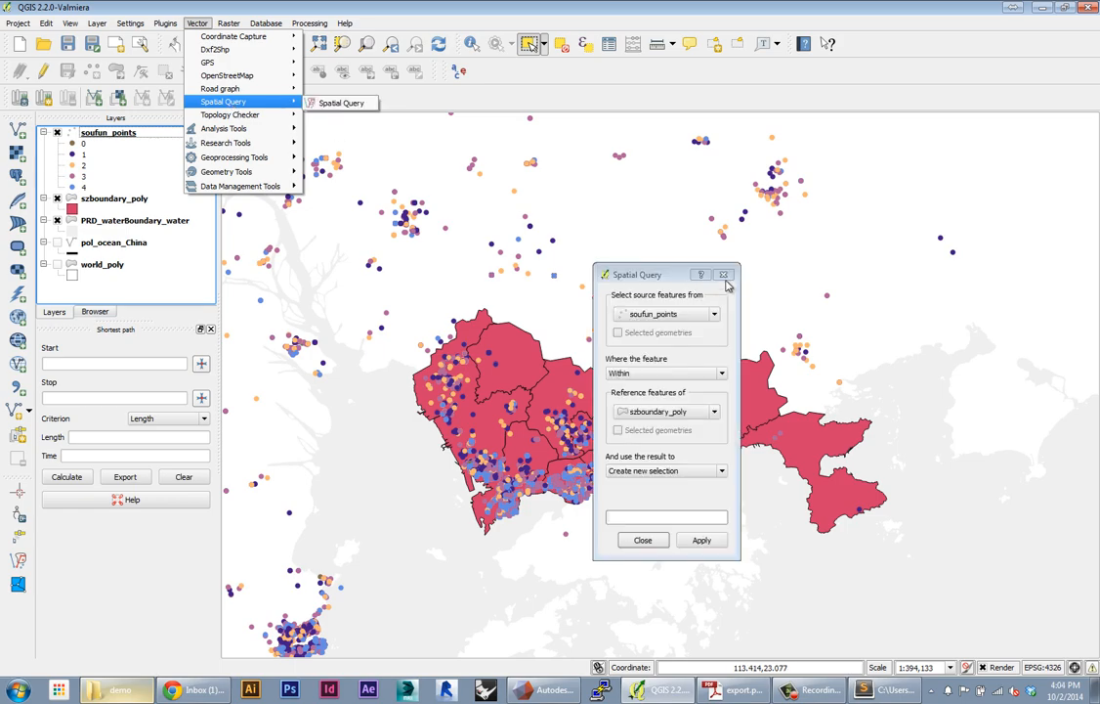
click(309, 23)
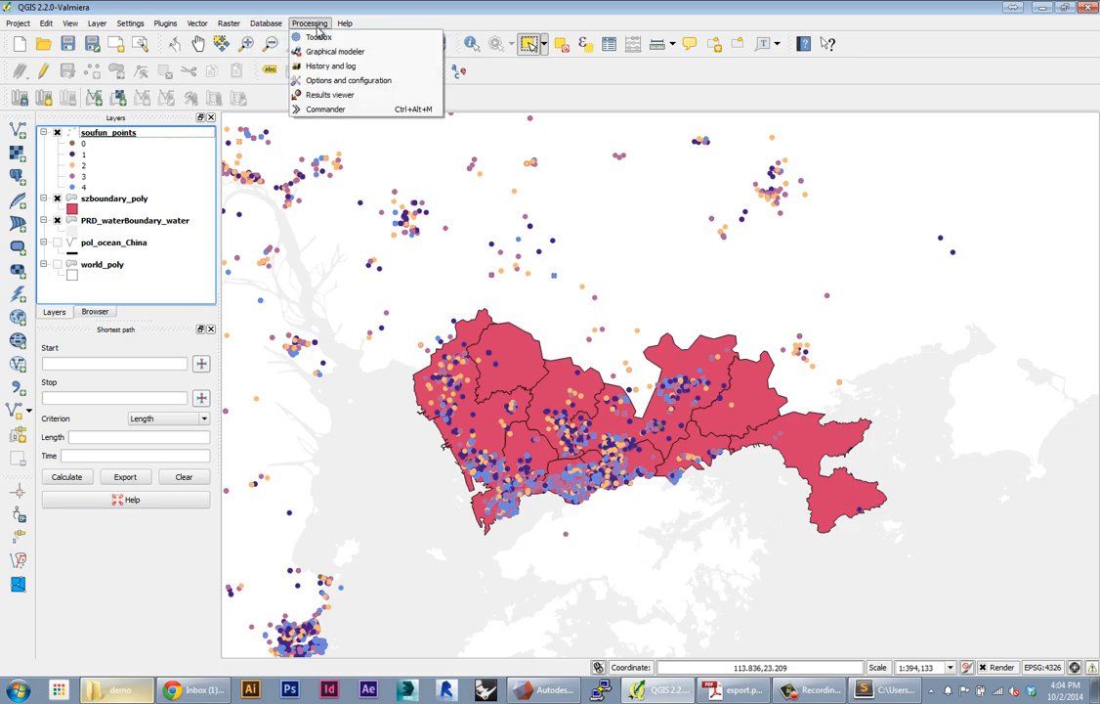
mouse_move(324, 21)
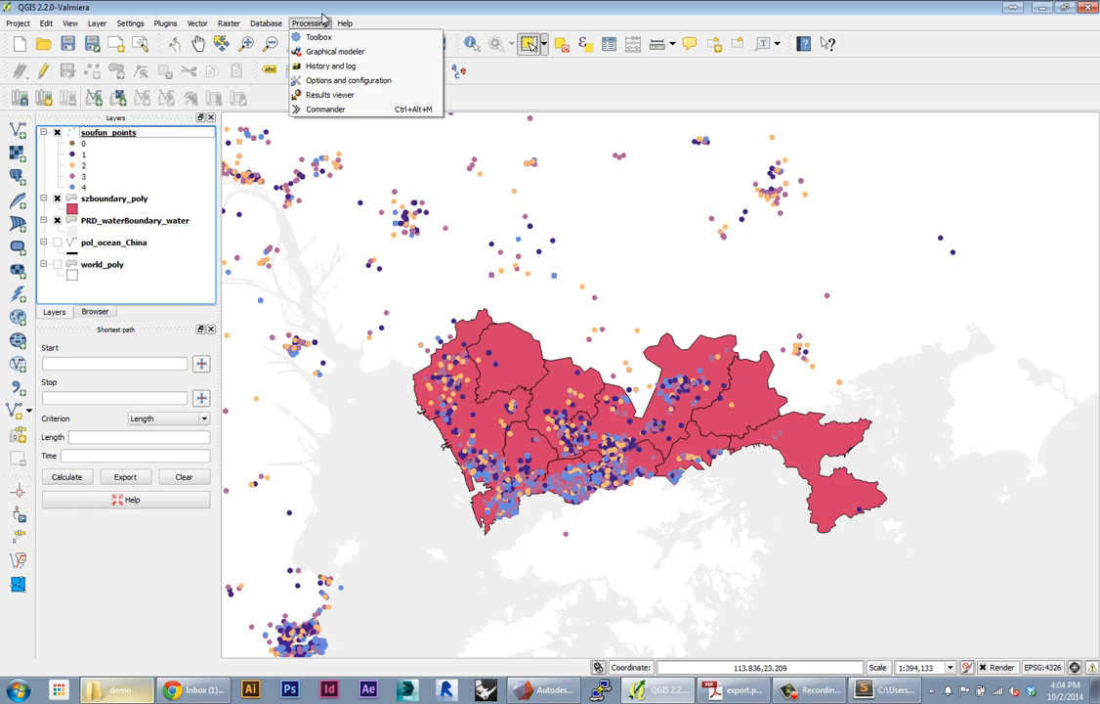
click(166, 23)
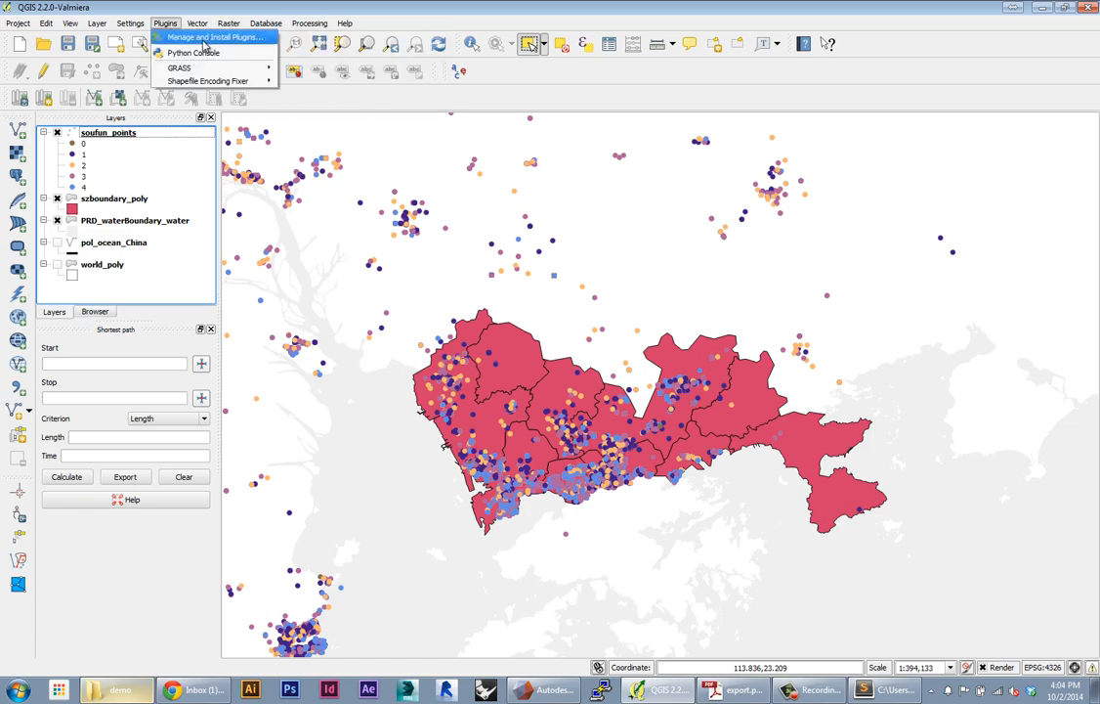
click(213, 37)
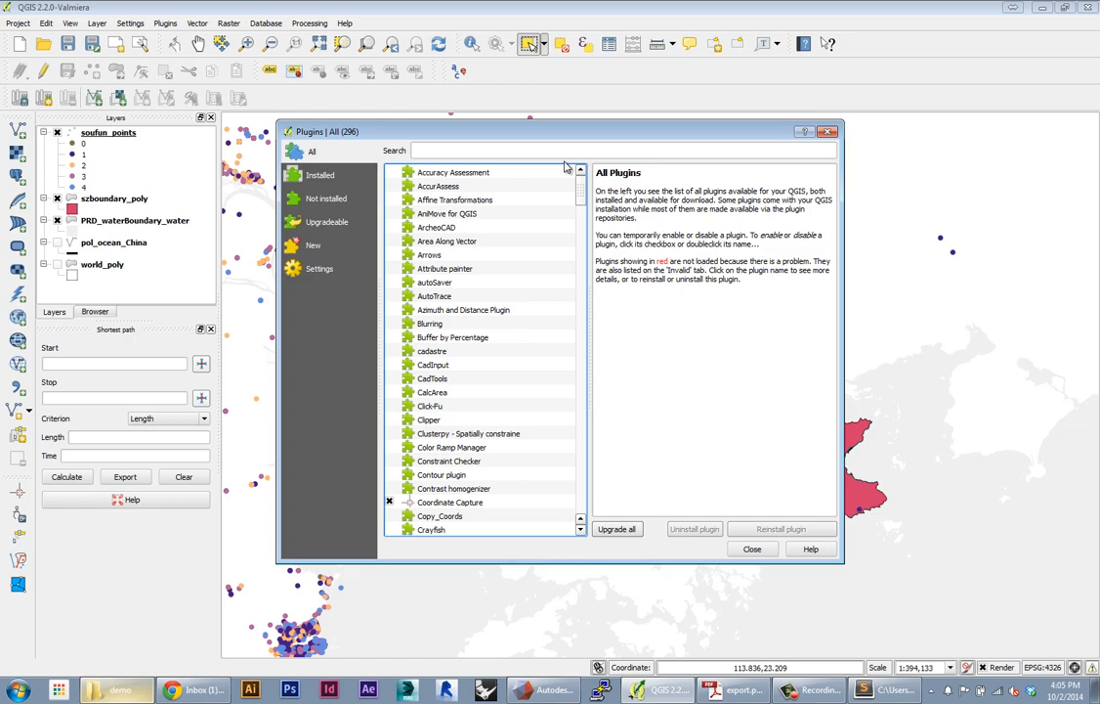
scroll(down, 3)
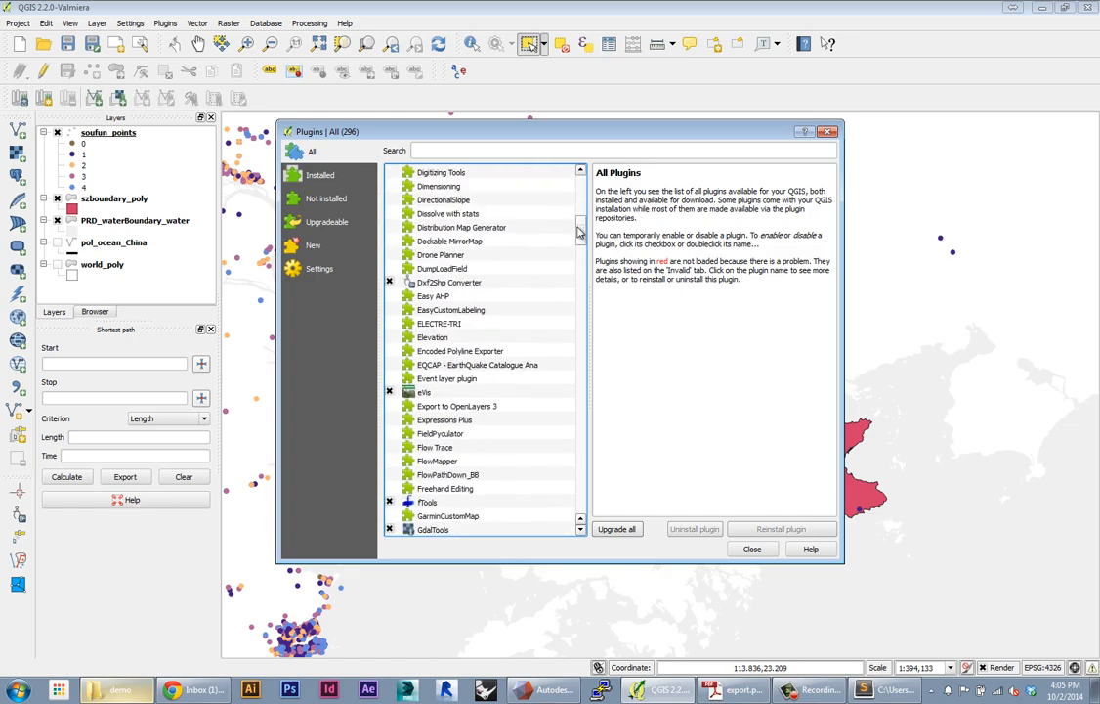
text(spatial)
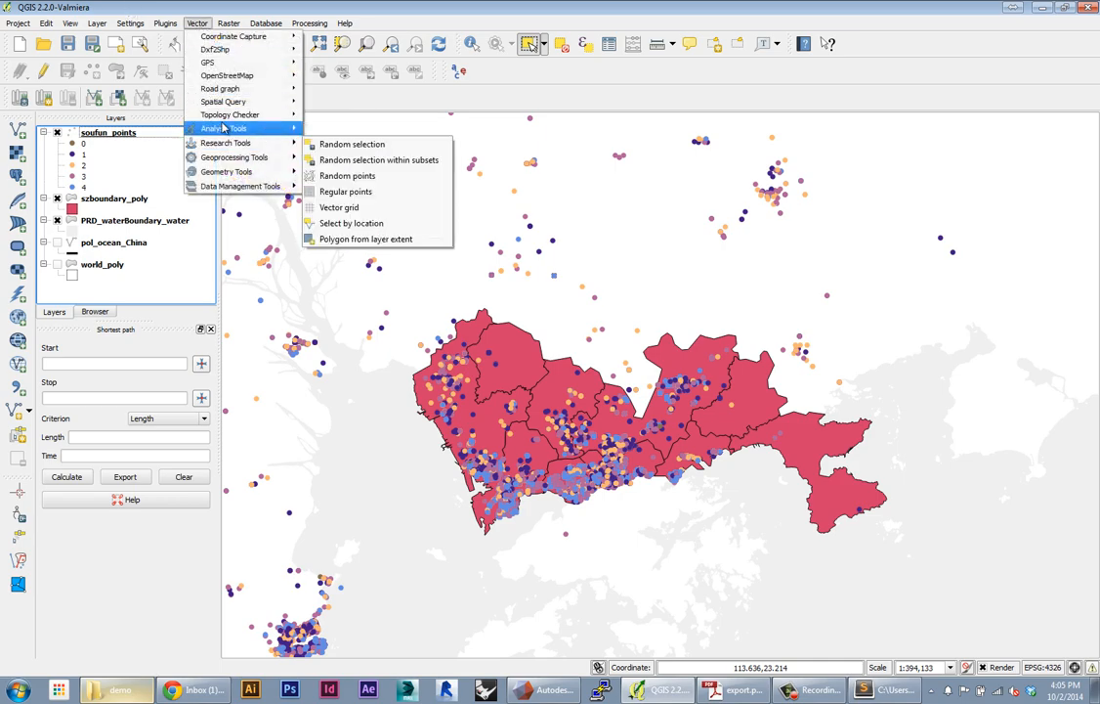
mouse_move(235, 102)
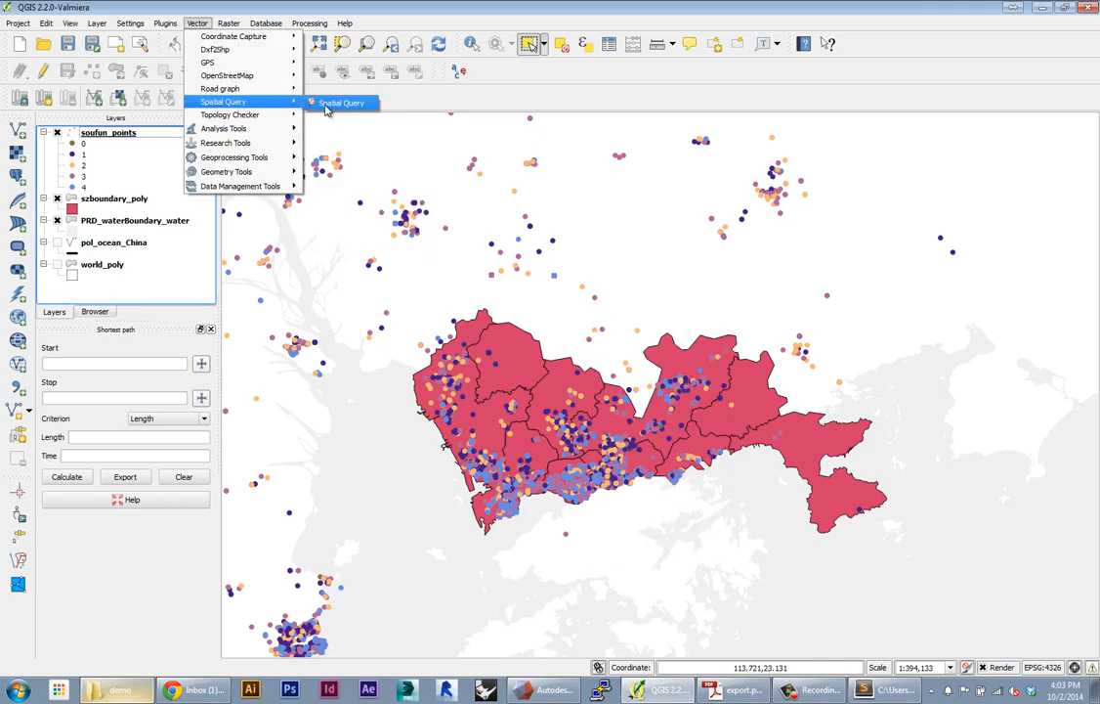
- Launch Vector > Spatial Query and move its dialog aside
click(342, 103)
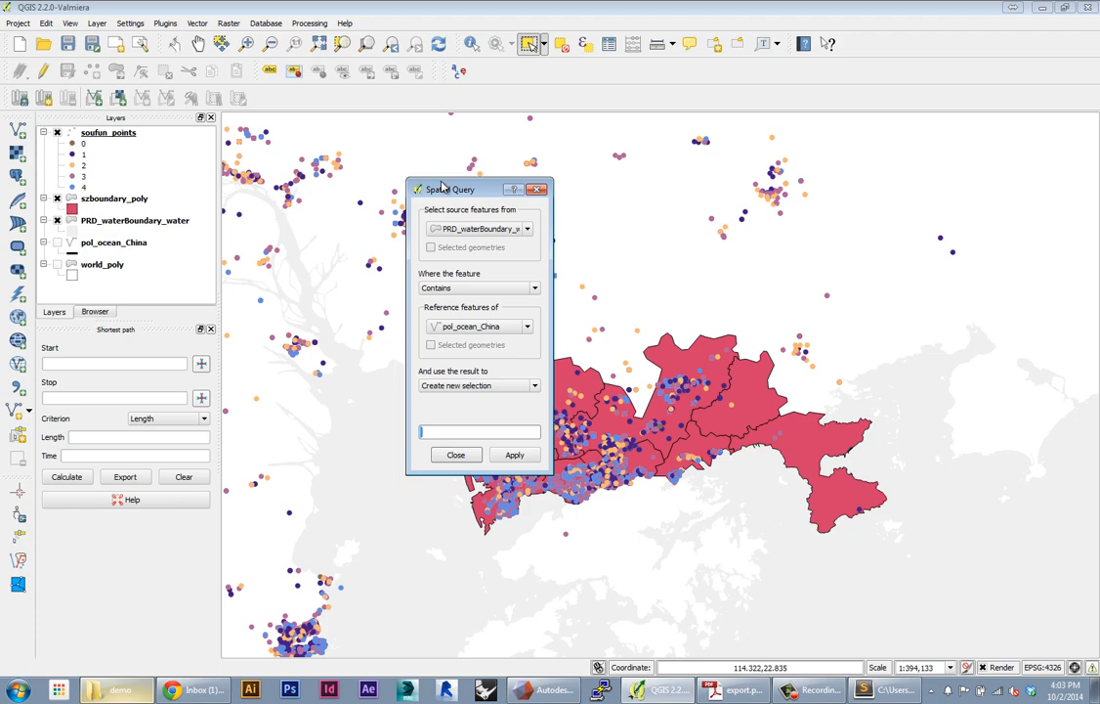
drag(449, 188, 520, 246)
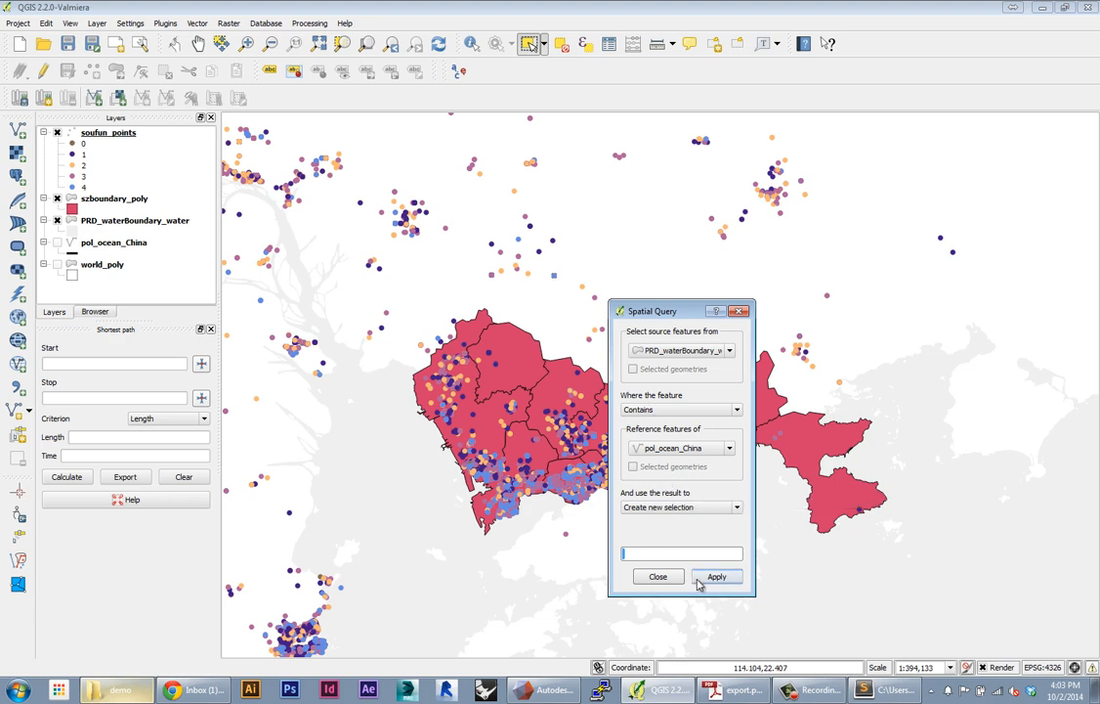
mouse_move(690, 582)
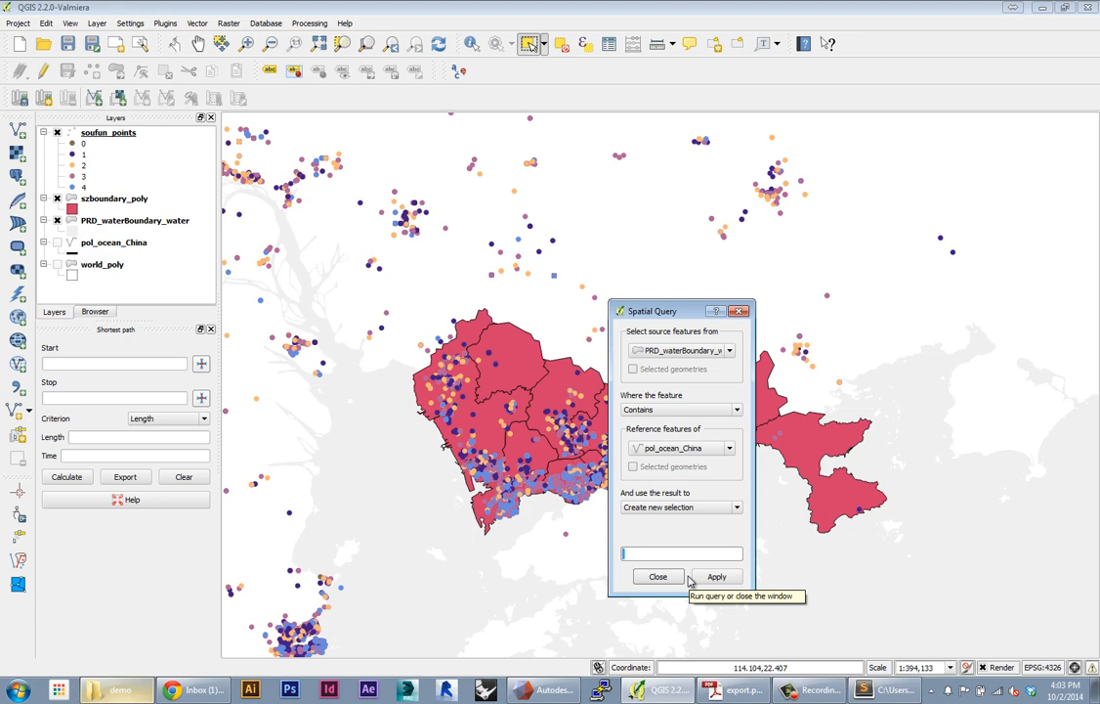
drag(652, 311, 637, 273)
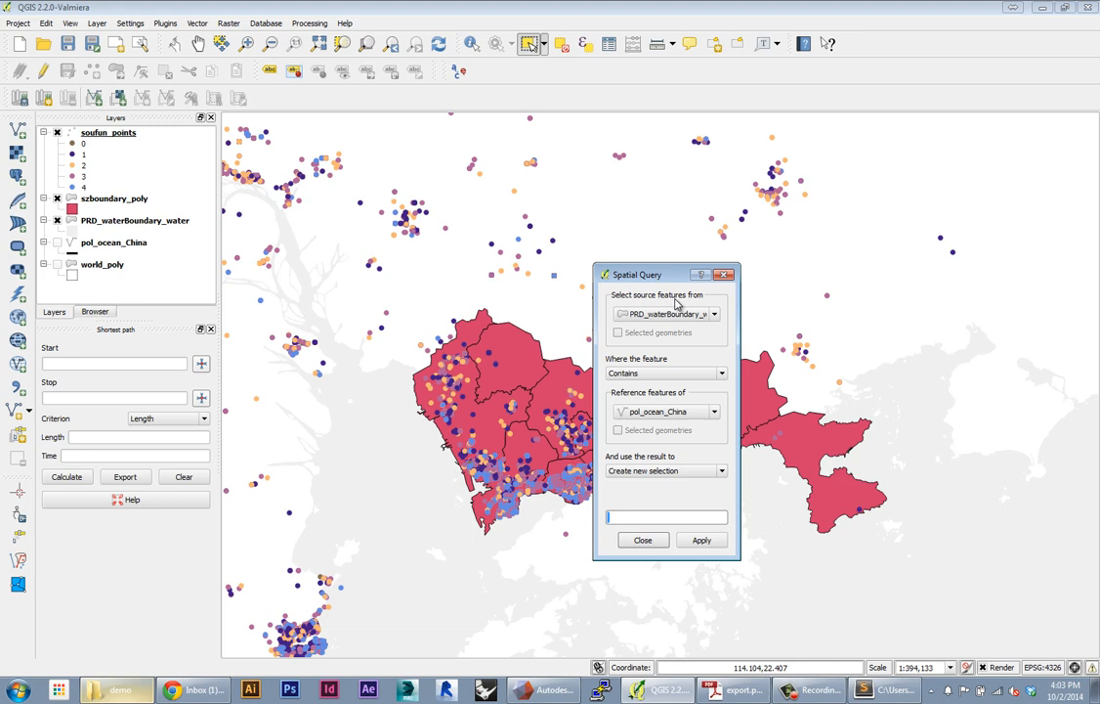
mouse_move(699, 303)
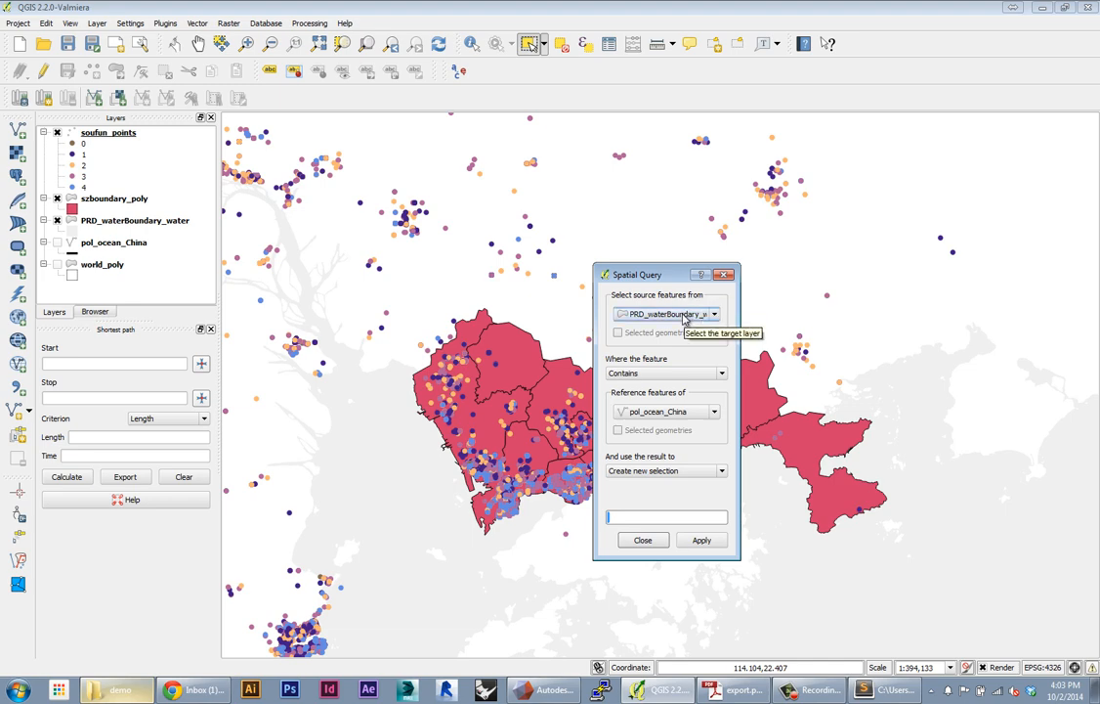
mouse_move(674, 317)
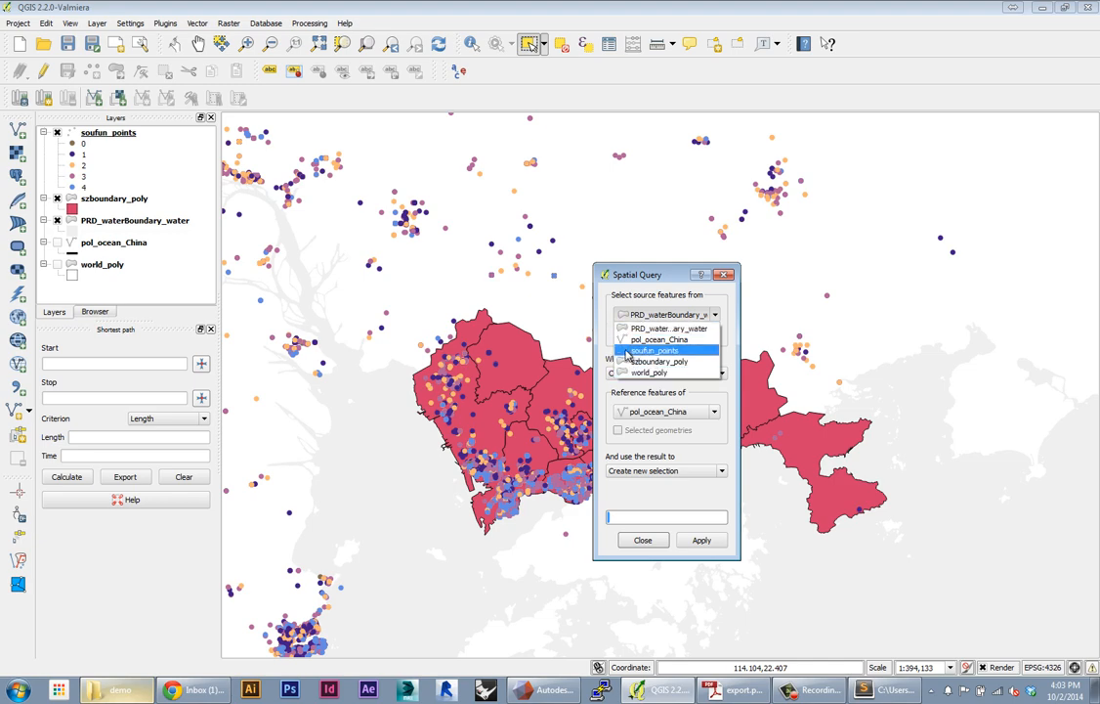
- Query soufun_points within szboundary_poly, creating a new selection
click(655, 349)
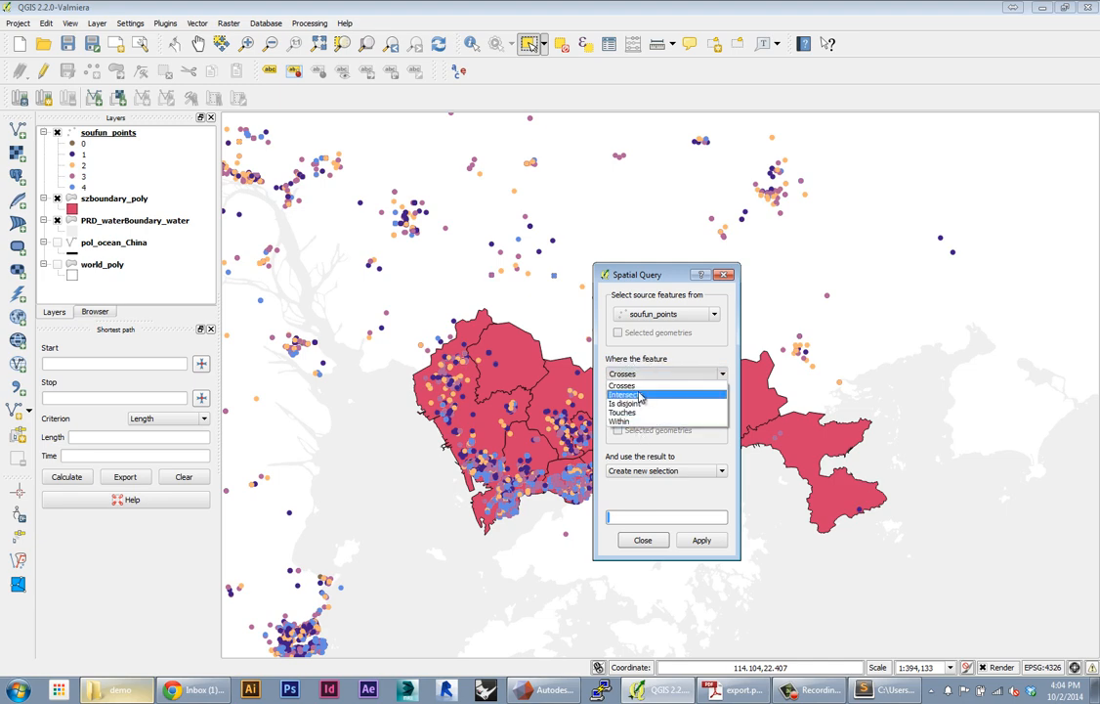
mouse_move(626, 420)
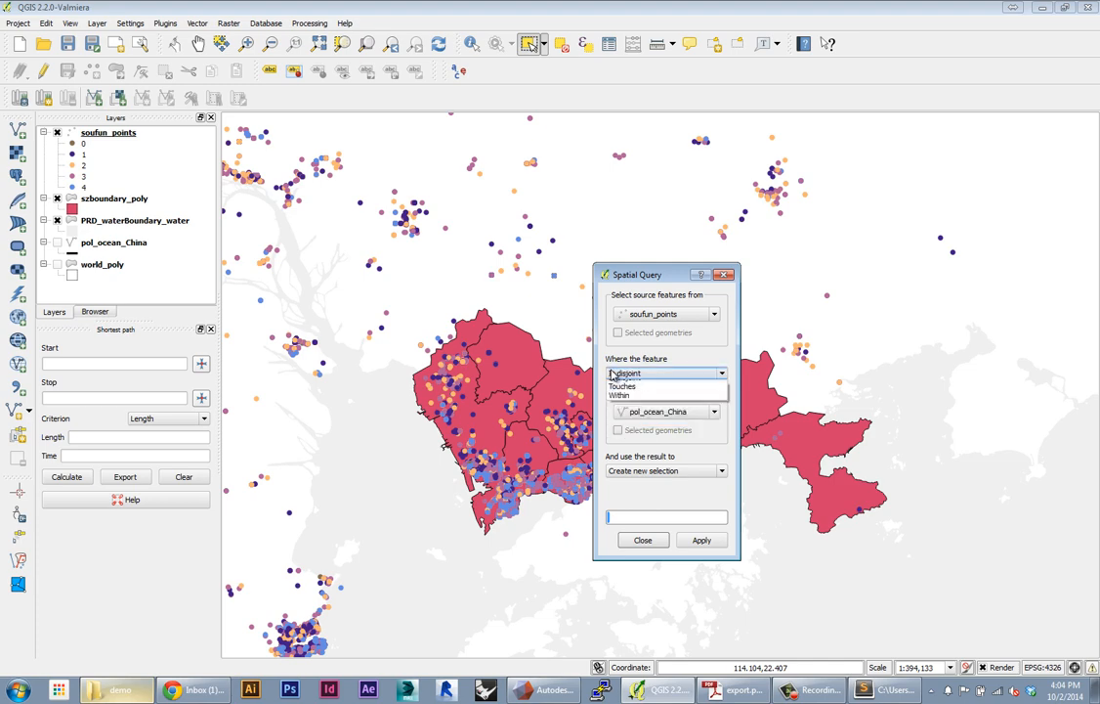
click(620, 393)
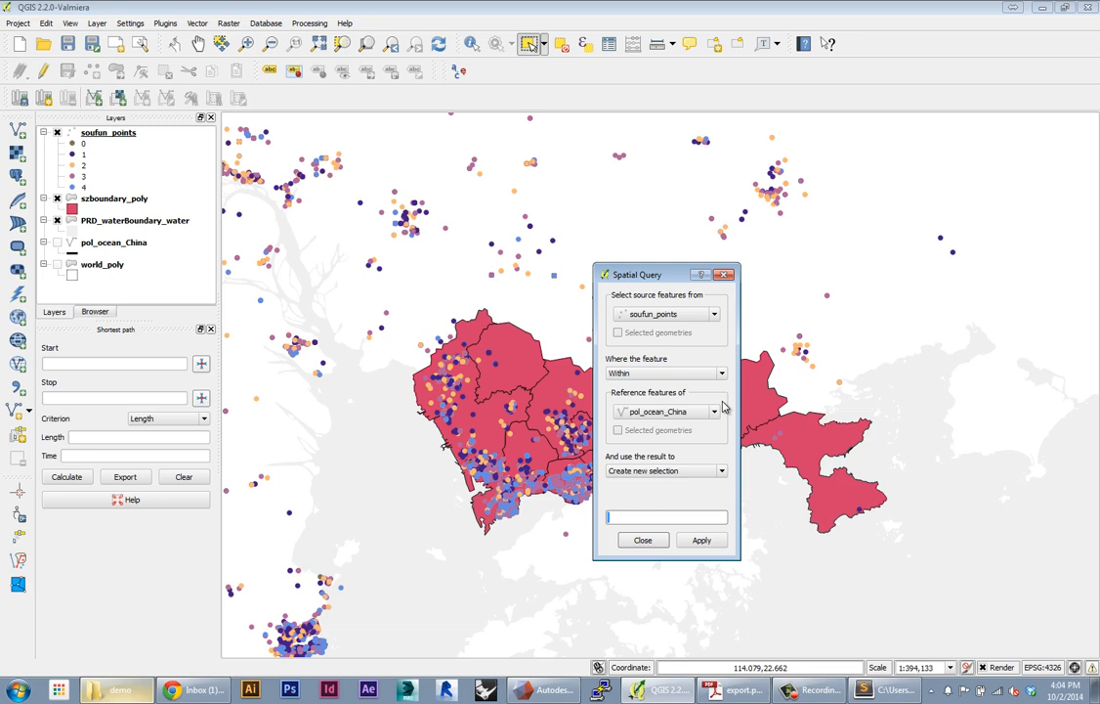
mouse_move(708, 421)
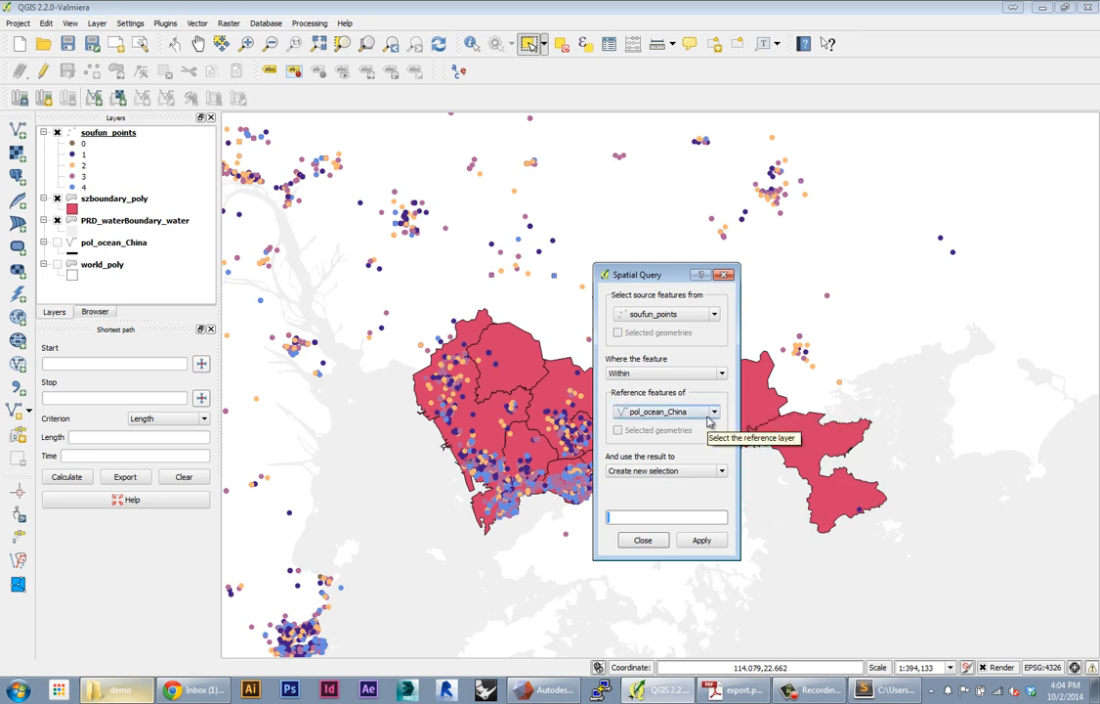
click(712, 411)
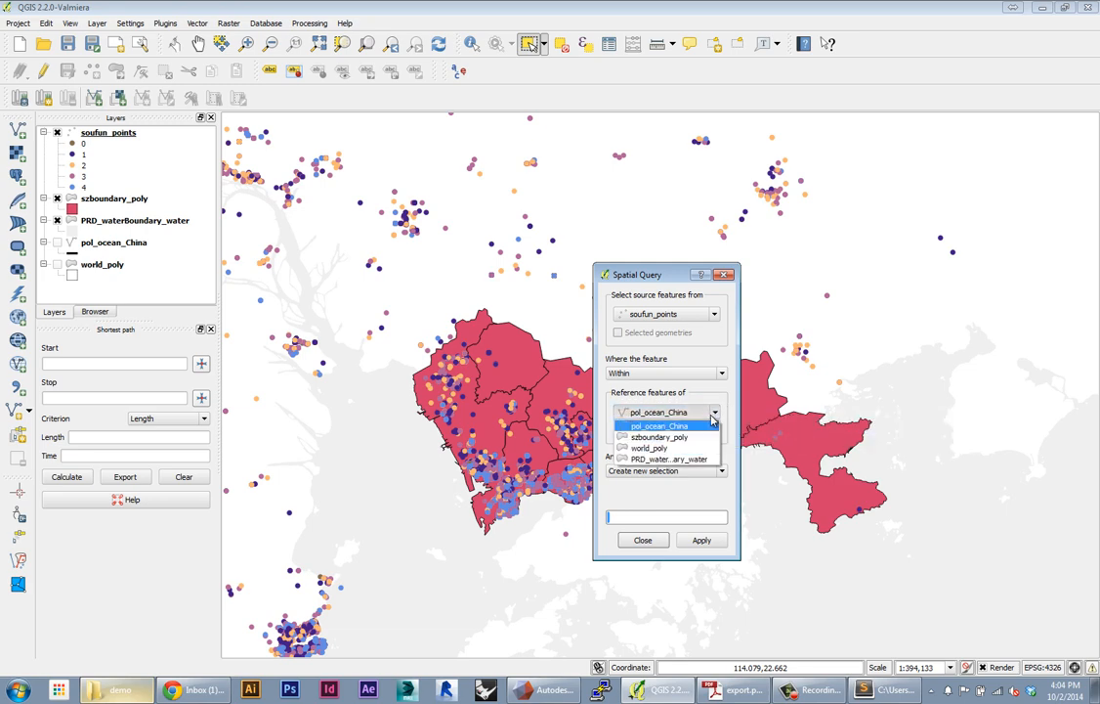
click(657, 437)
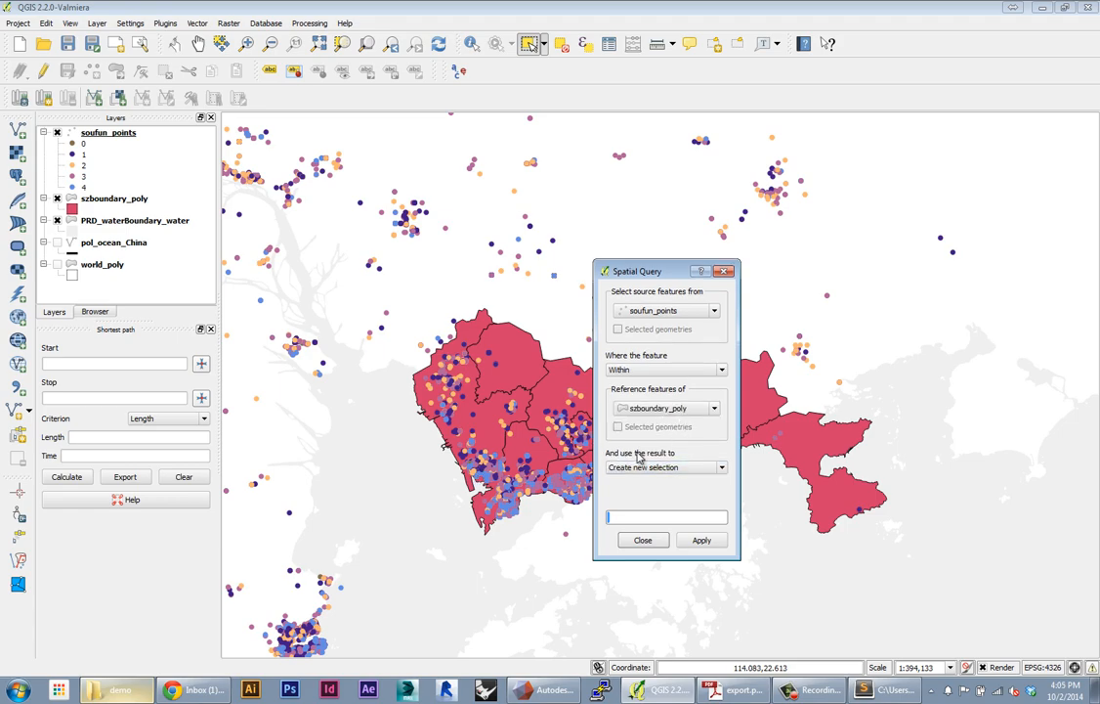
mouse_move(636, 467)
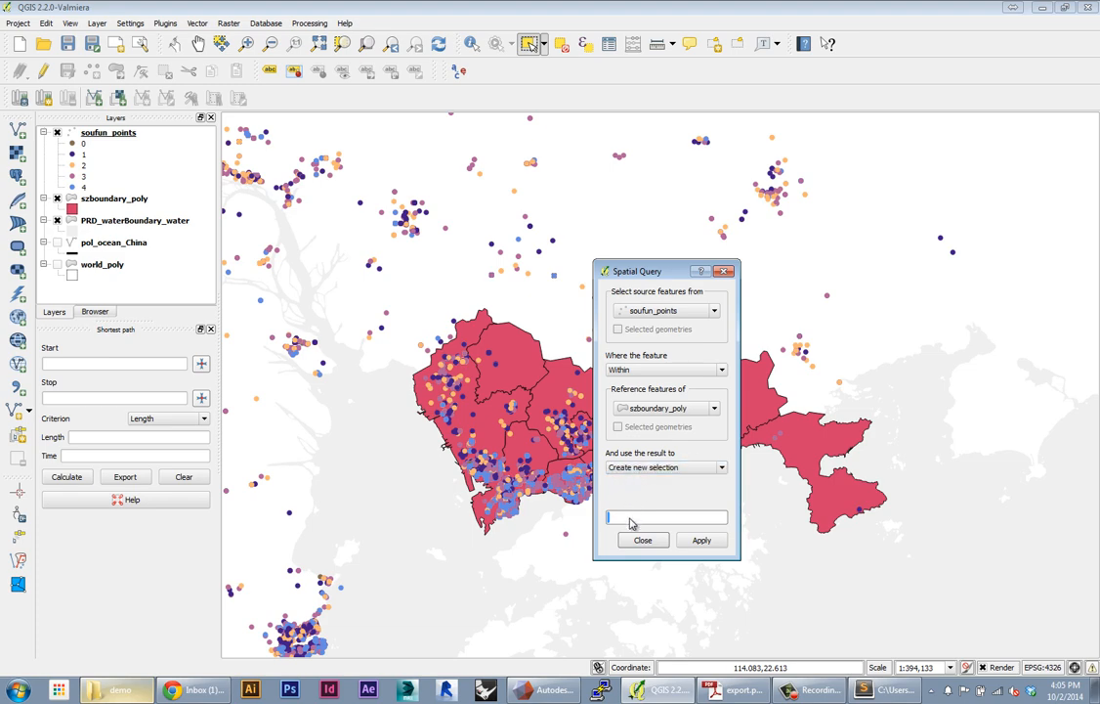
- Apply the spatial query, selecting 32,390 points inside the Shenzhen boundary
click(702, 539)
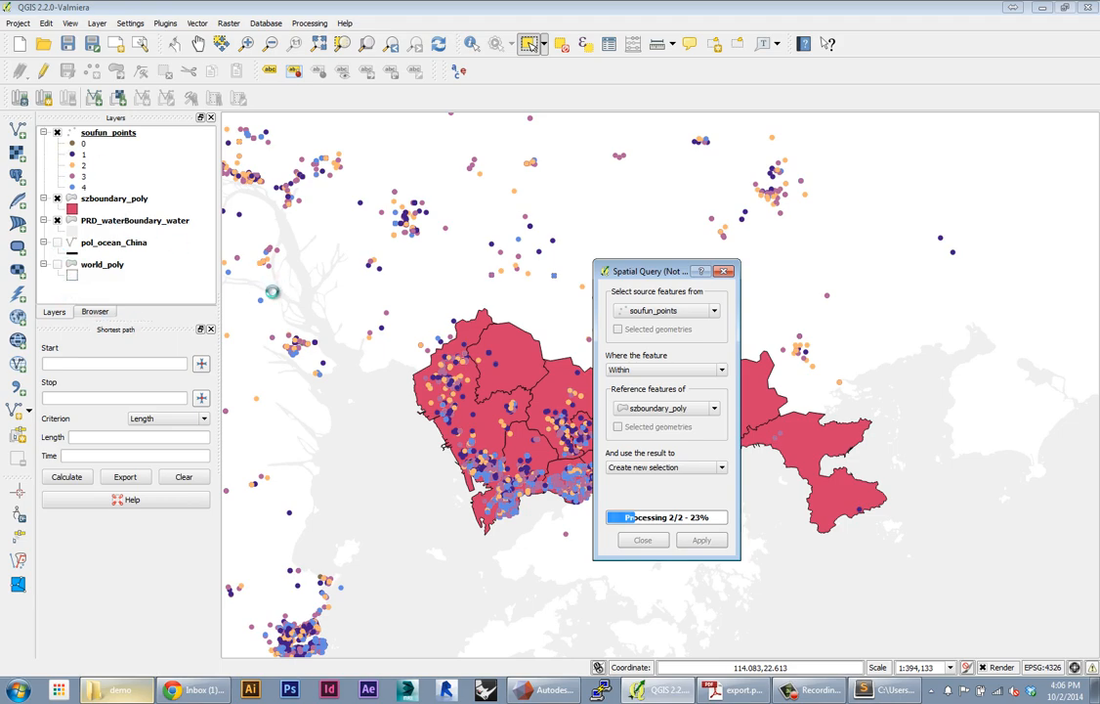
click(701, 539)
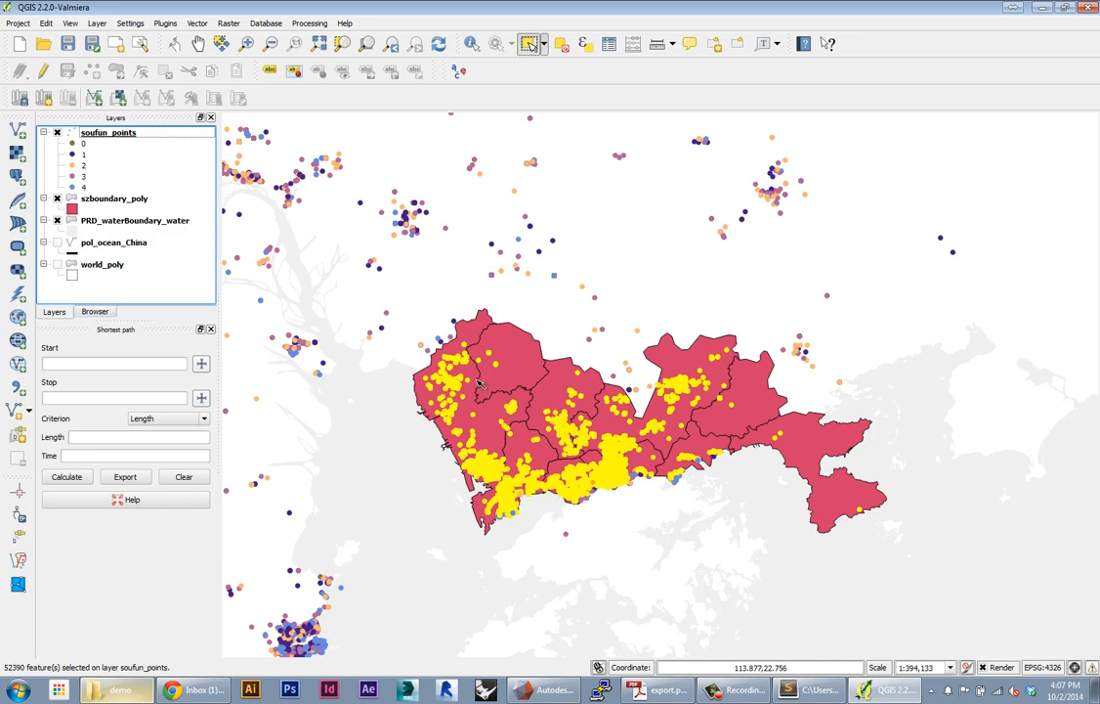
mouse_move(375, 354)
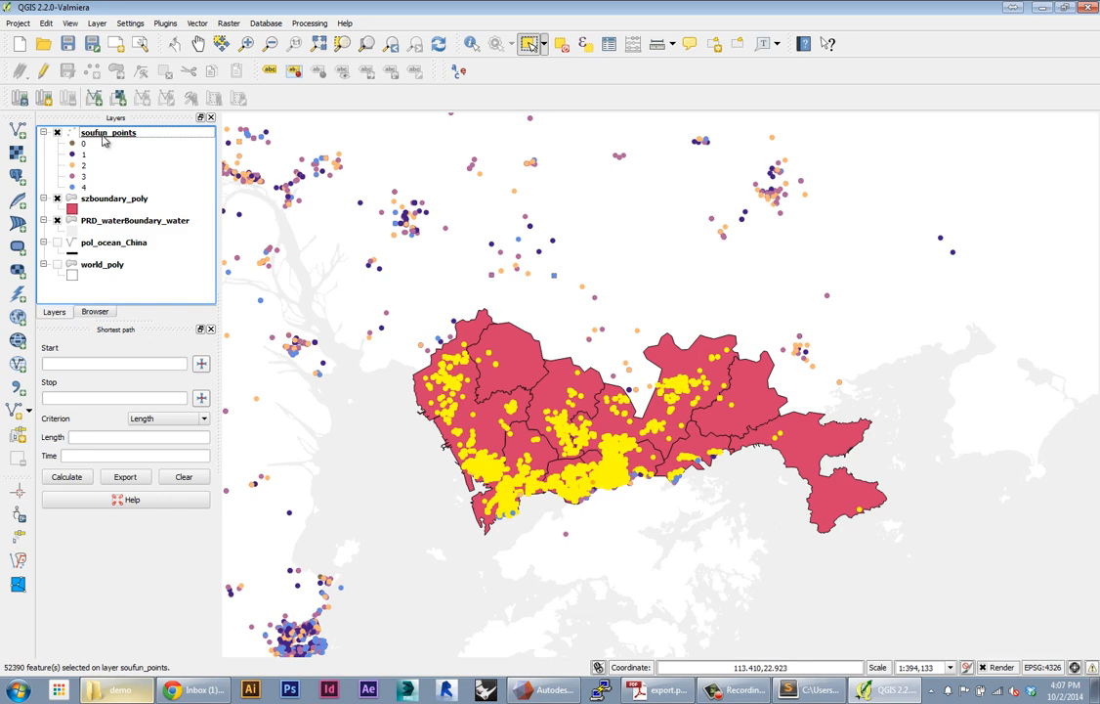
- Choose Save Selection As on soufun_points to export only the selected points
right_click(92, 132)
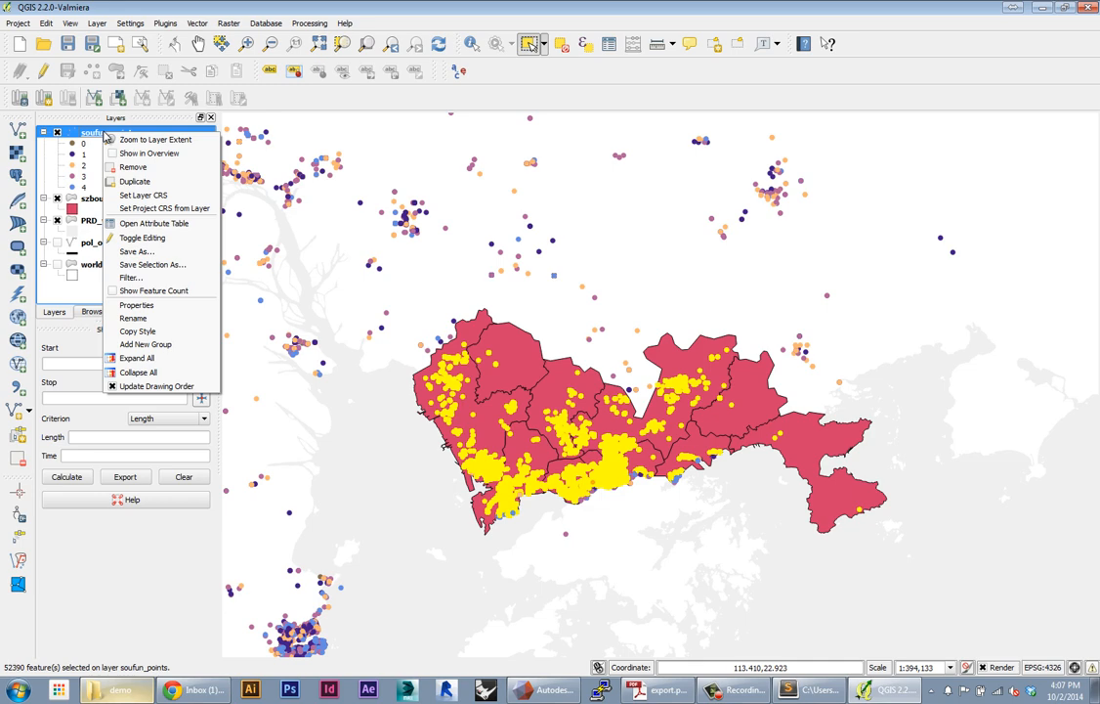
mouse_move(137, 250)
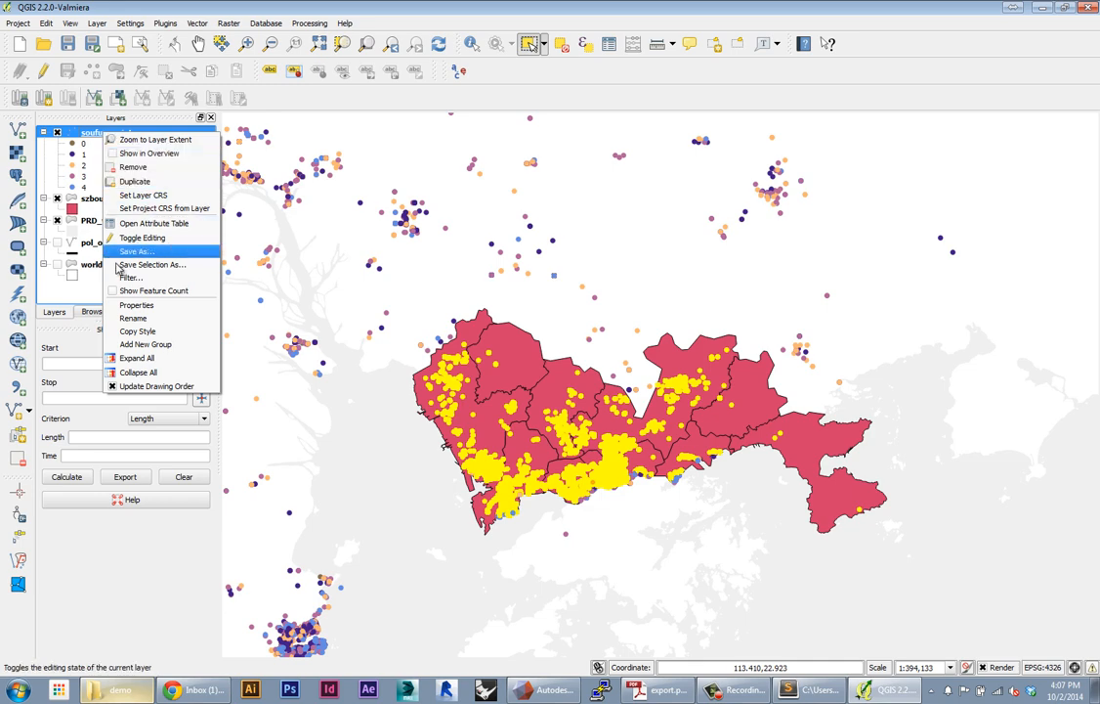
click(137, 251)
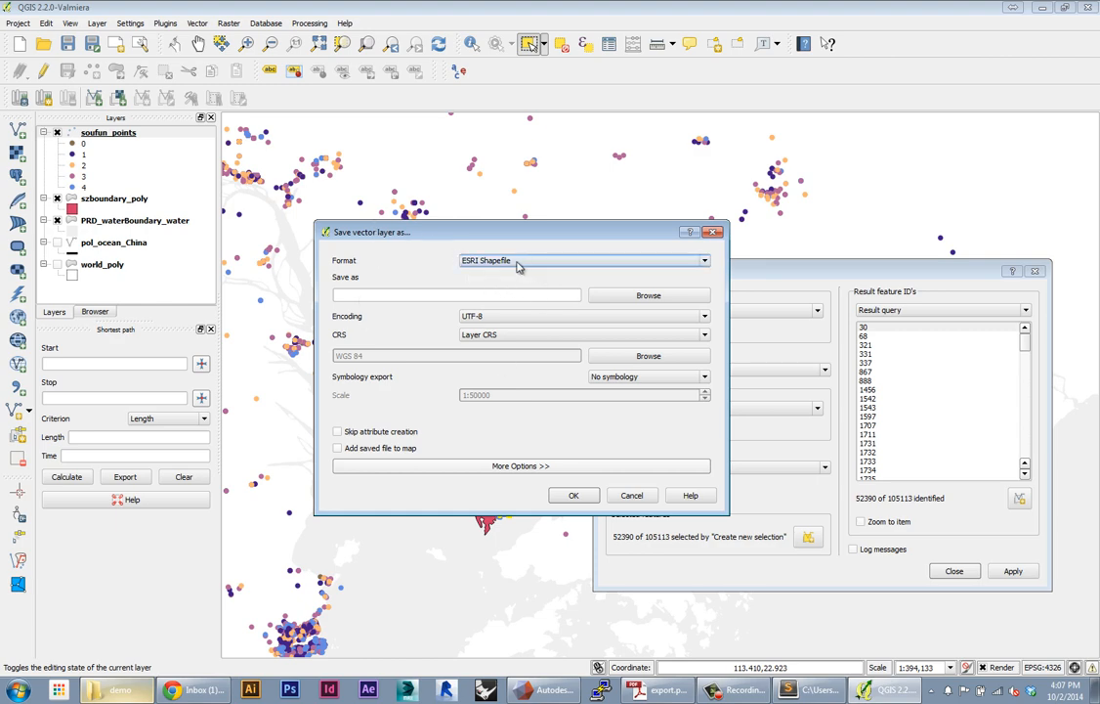
- Export the selection as soufun_points_sz.shp on the Desktop and add it to the map
click(647, 294)
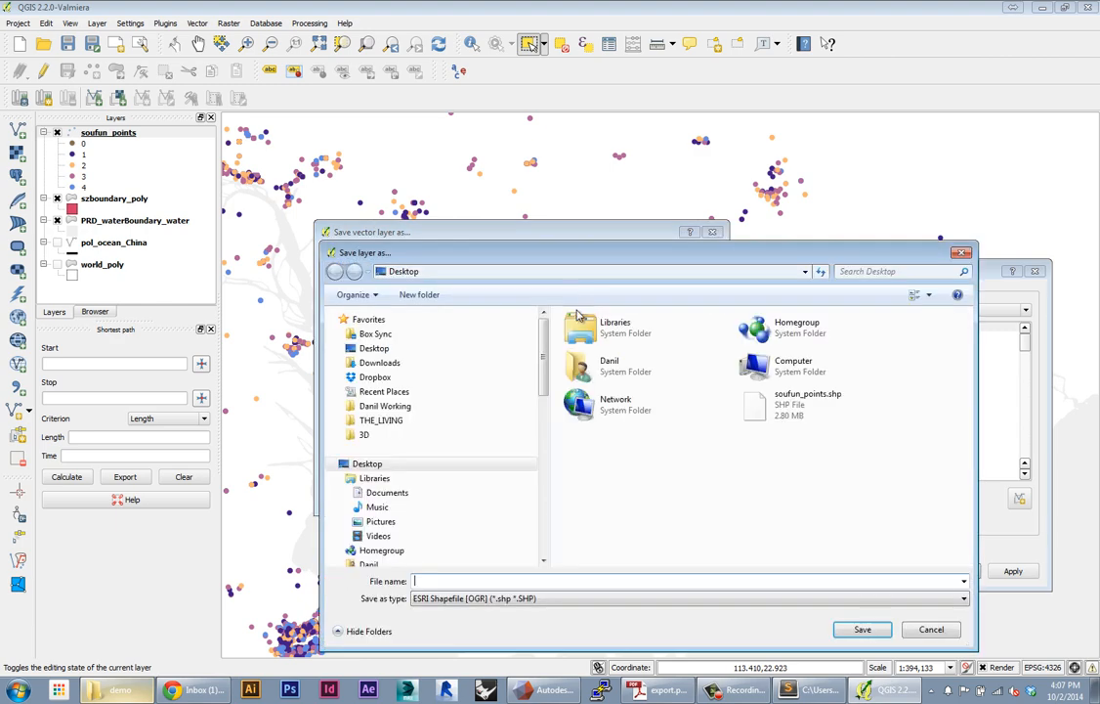
click(805, 403)
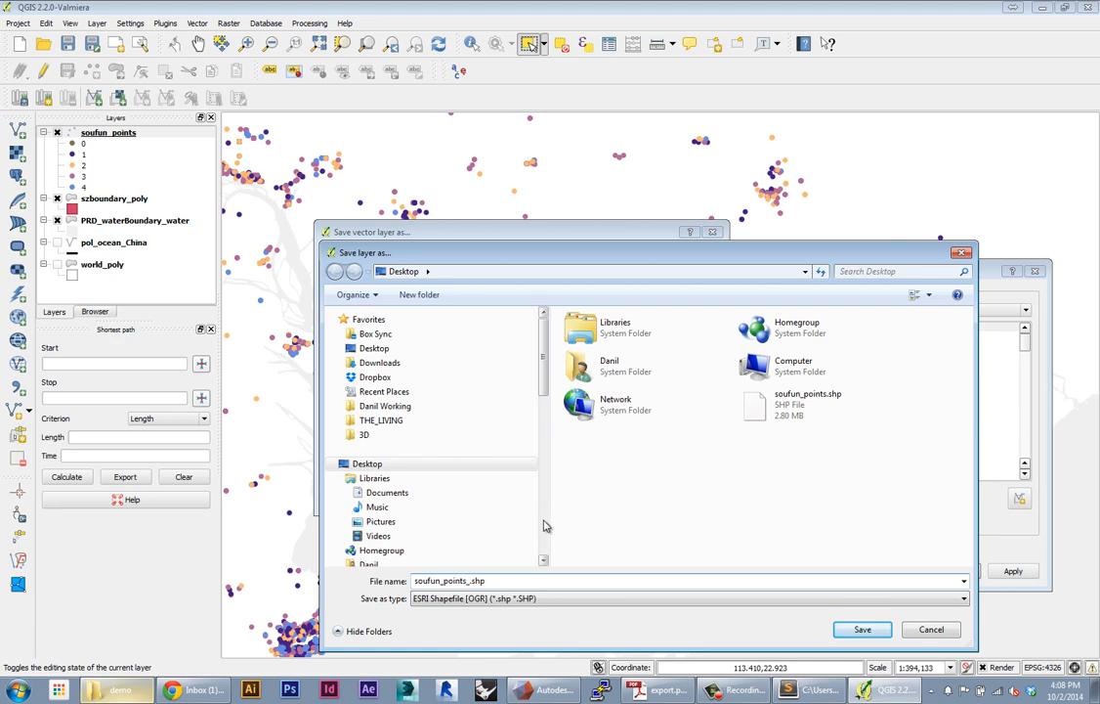
click(807, 402)
text(sz)
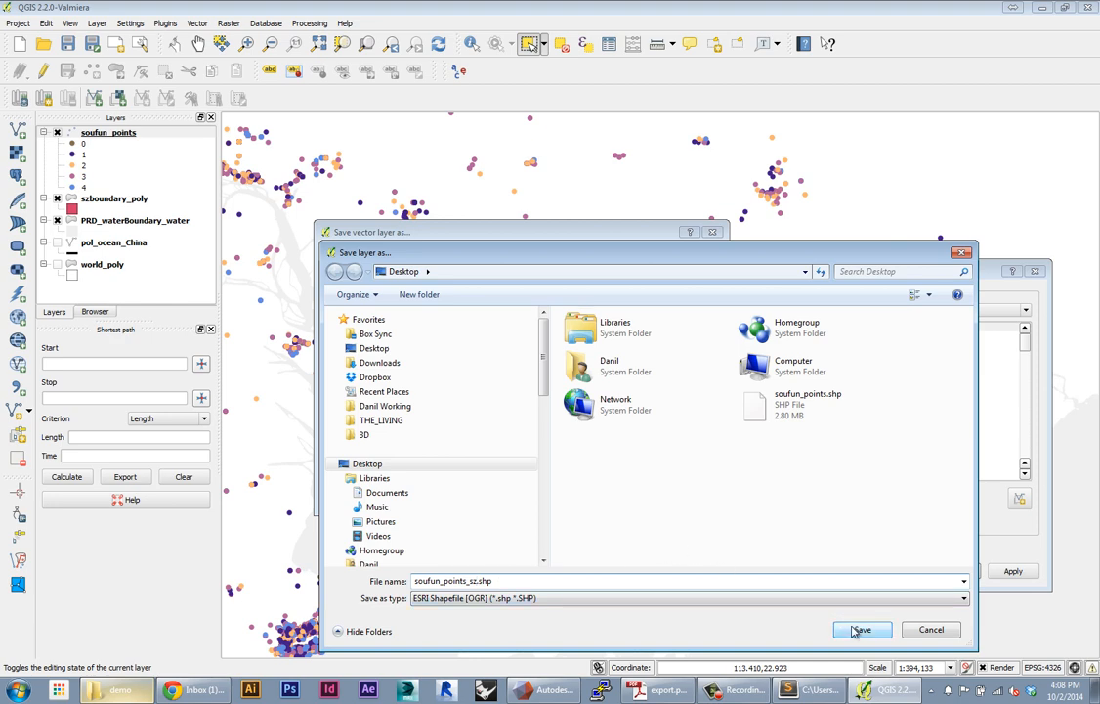
click(864, 629)
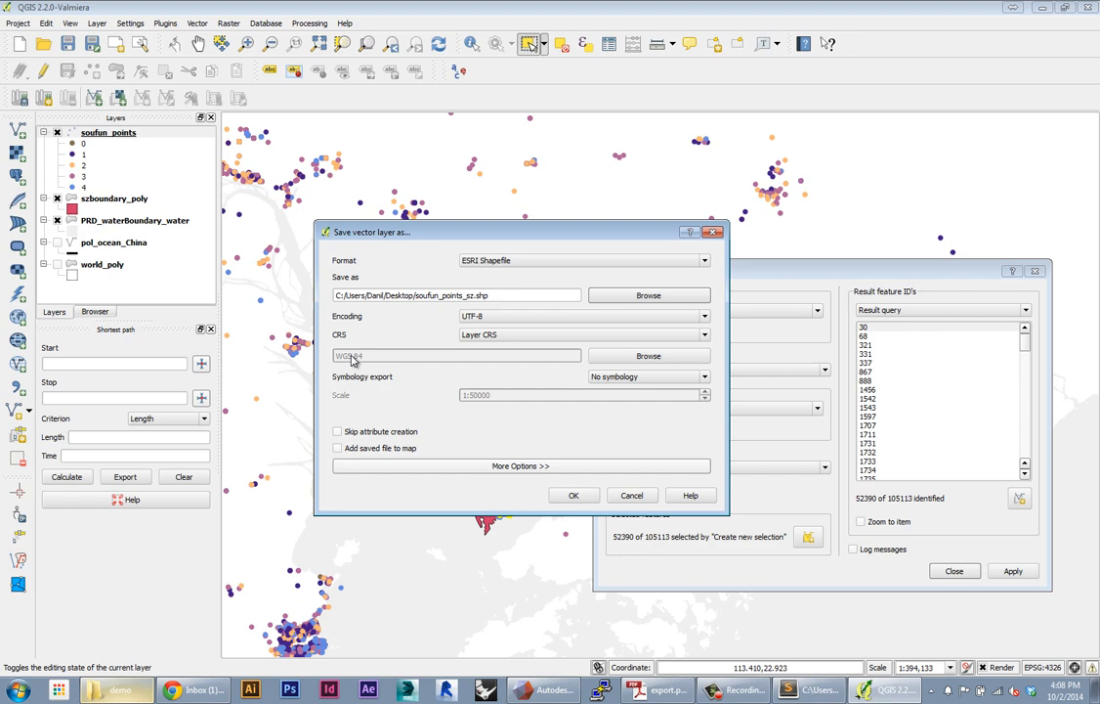
click(336, 448)
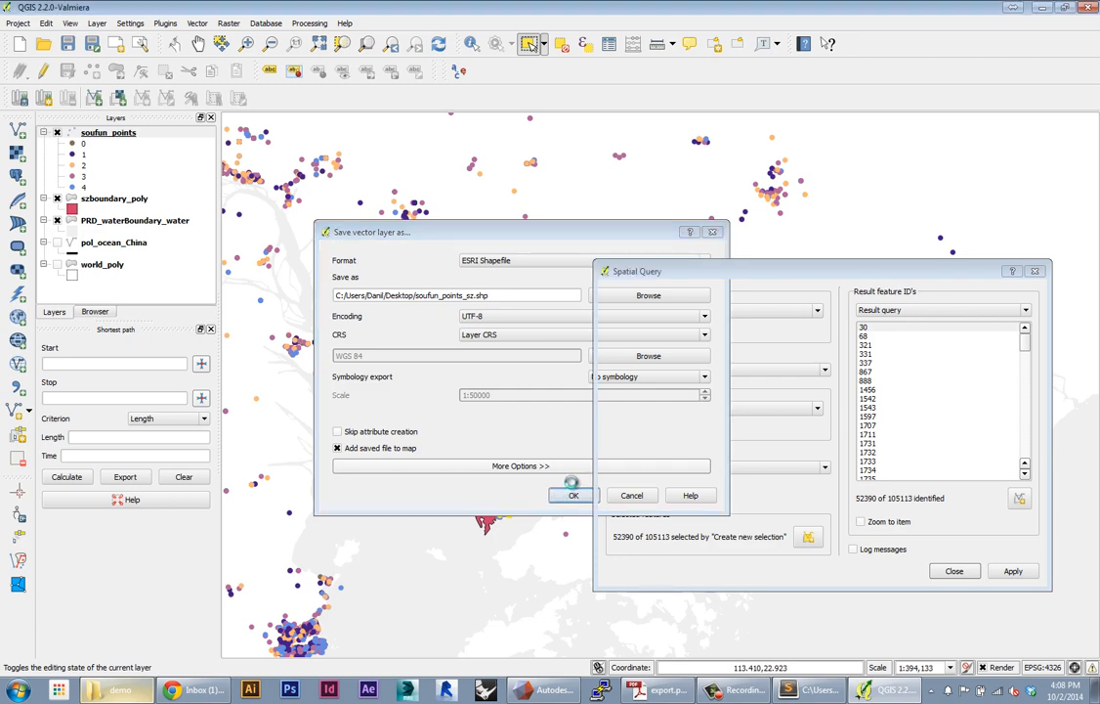
click(572, 494)
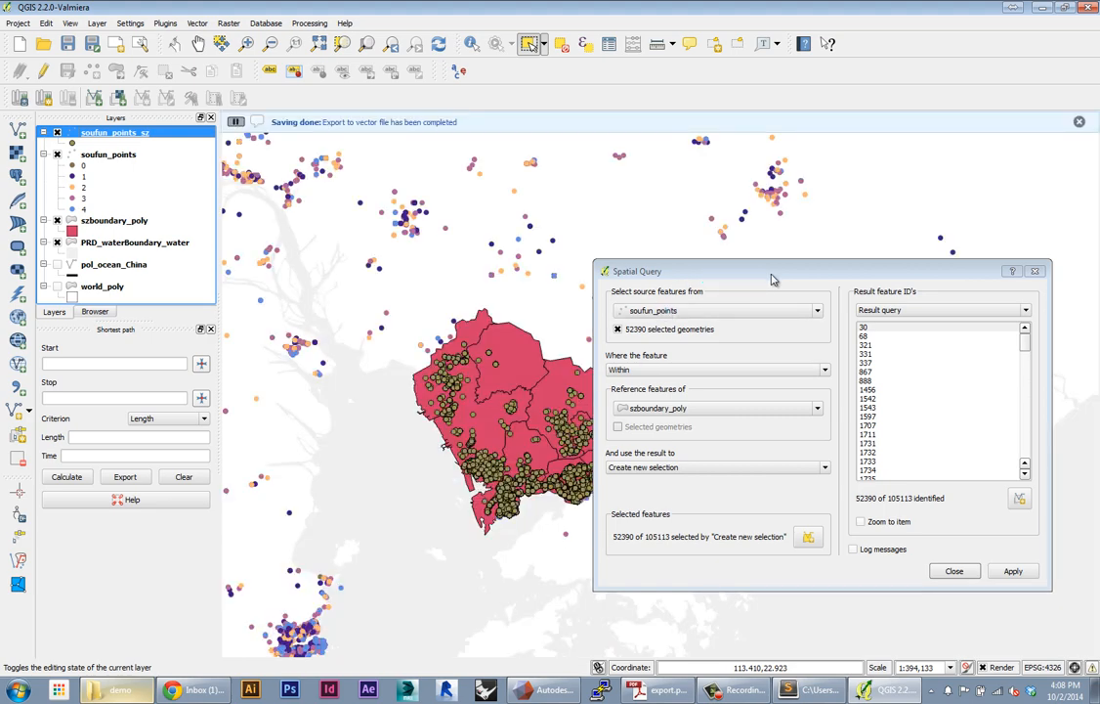
- Close the Spatial Query dialog and hide szboundary_poly and soufun_points
click(954, 571)
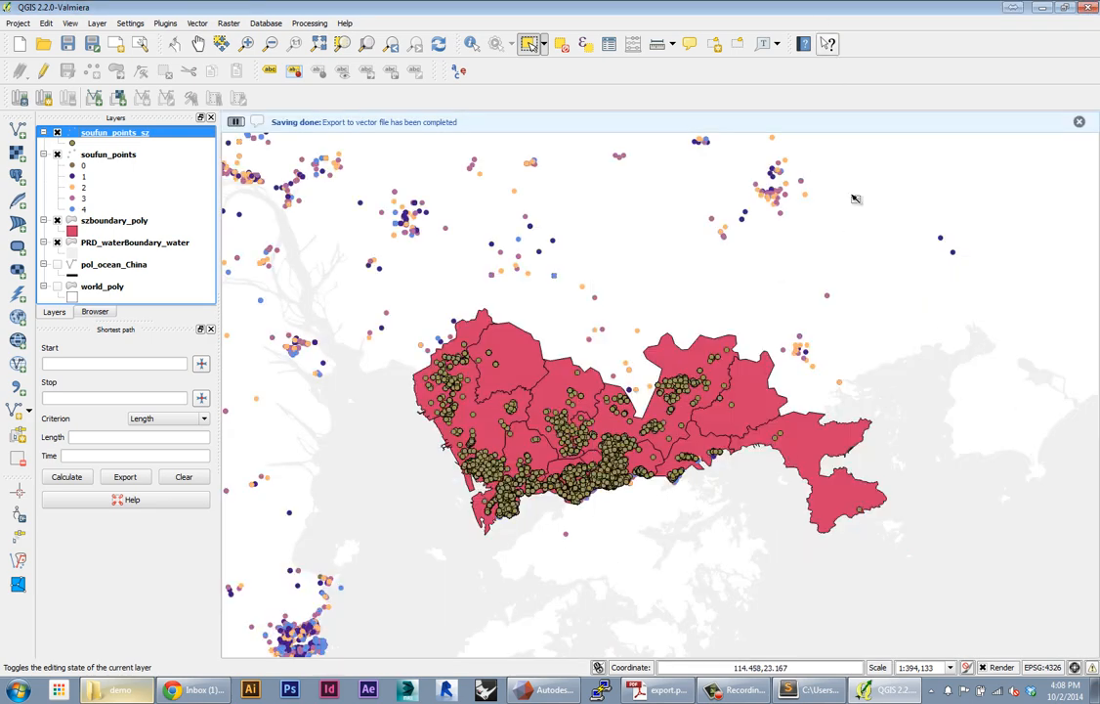
mouse_move(528, 552)
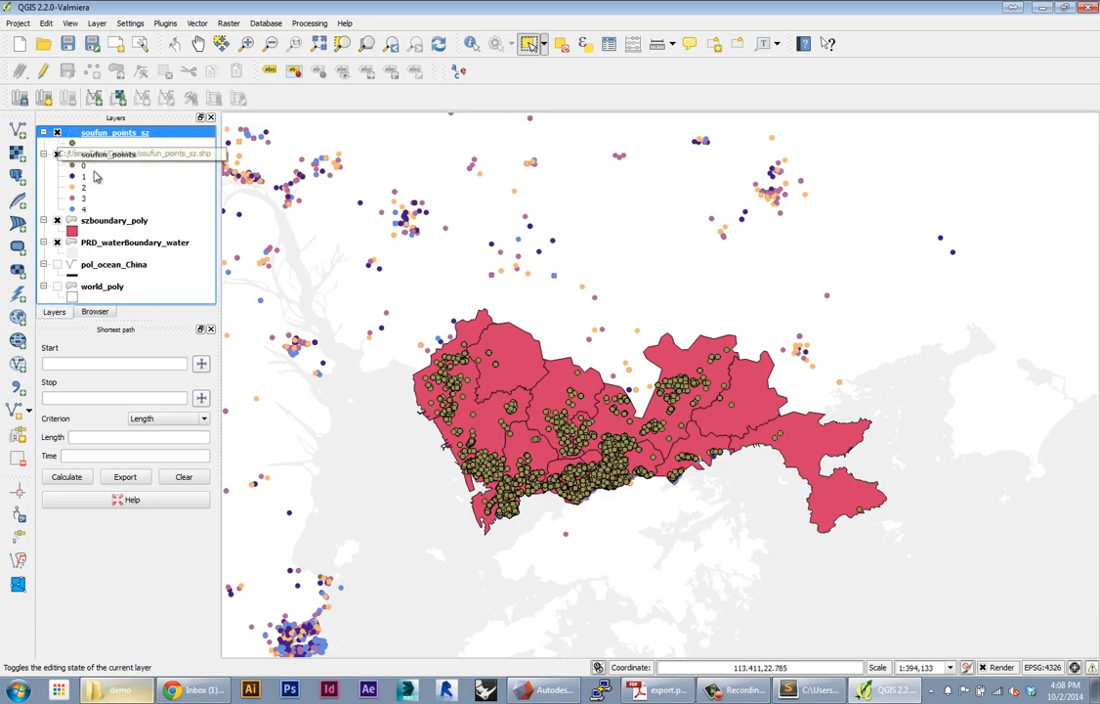
mouse_move(113, 219)
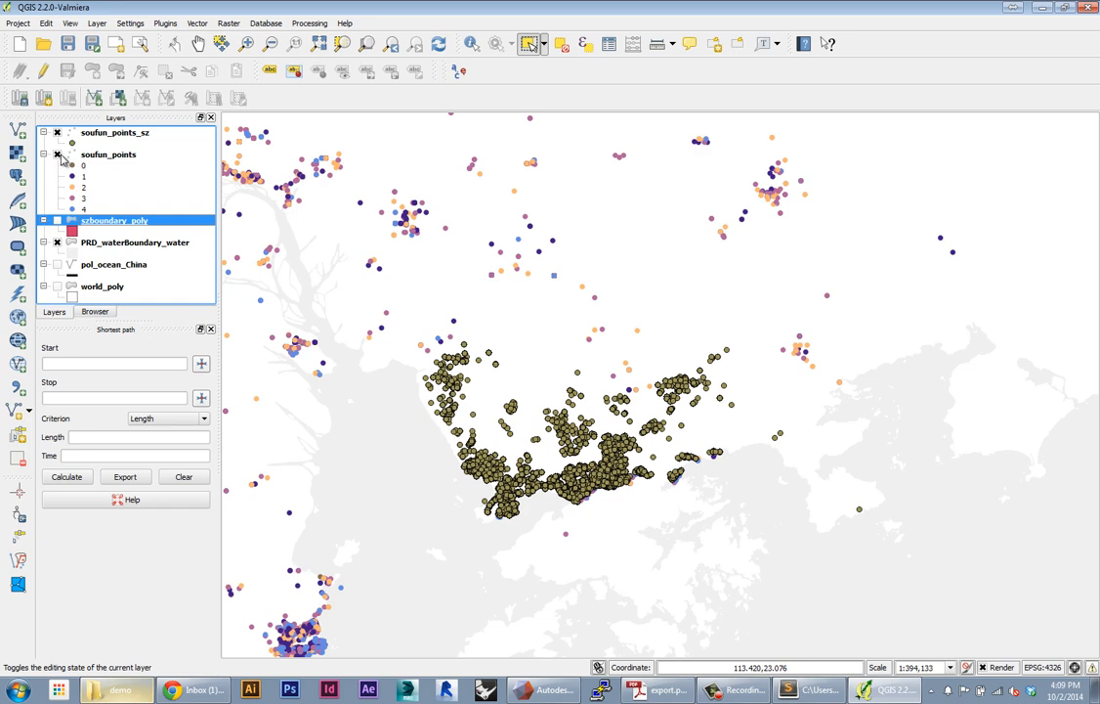
click(59, 155)
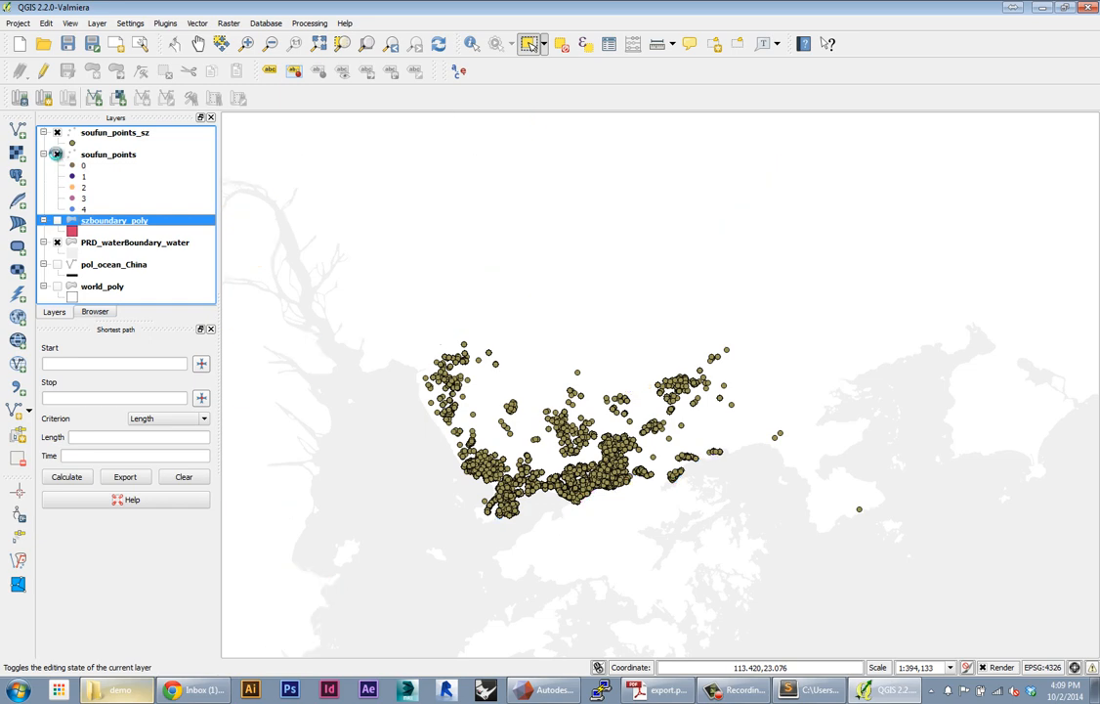
- Remove the original soufun_points layer, keeping only the exported Shenzhen points
right_click(107, 154)
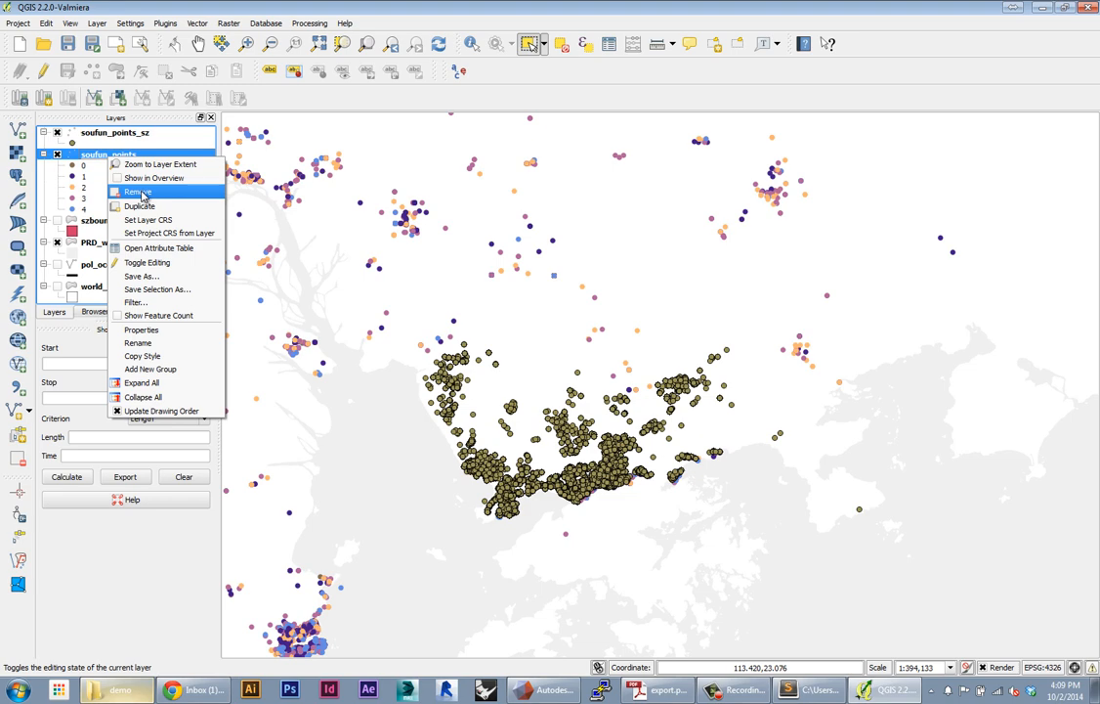
click(137, 192)
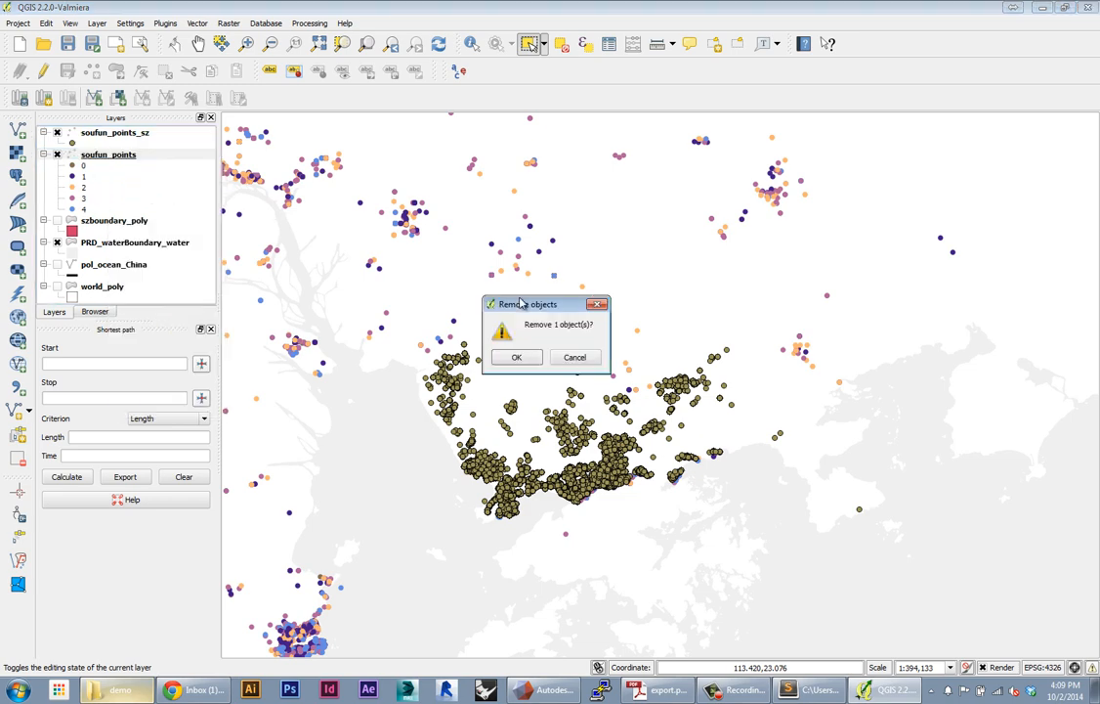
click(516, 356)
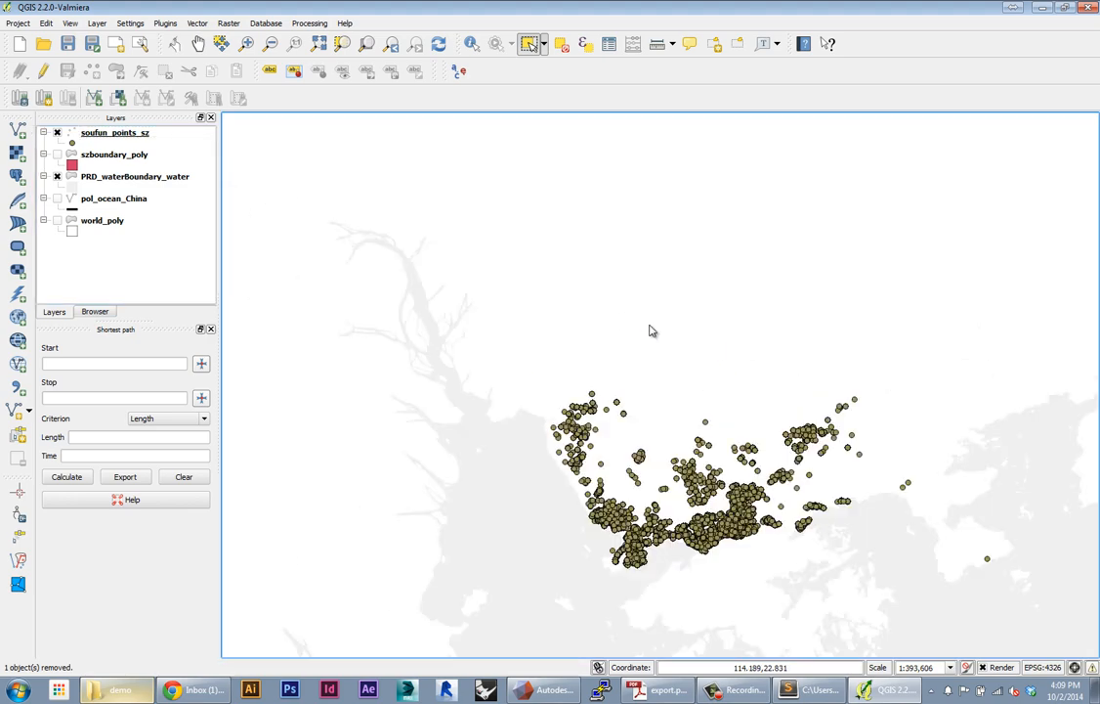